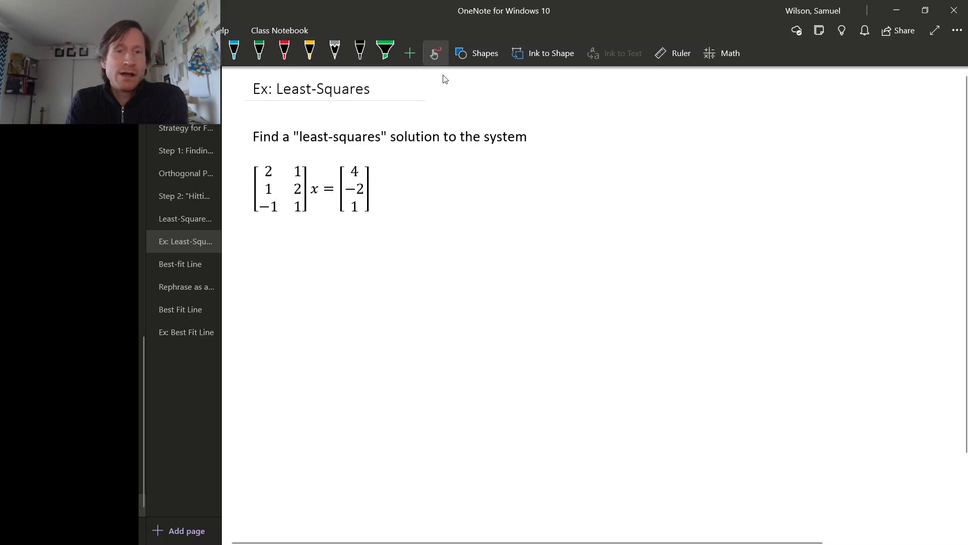
{"action": "mouse_move", "coordinate": [363, 236]}
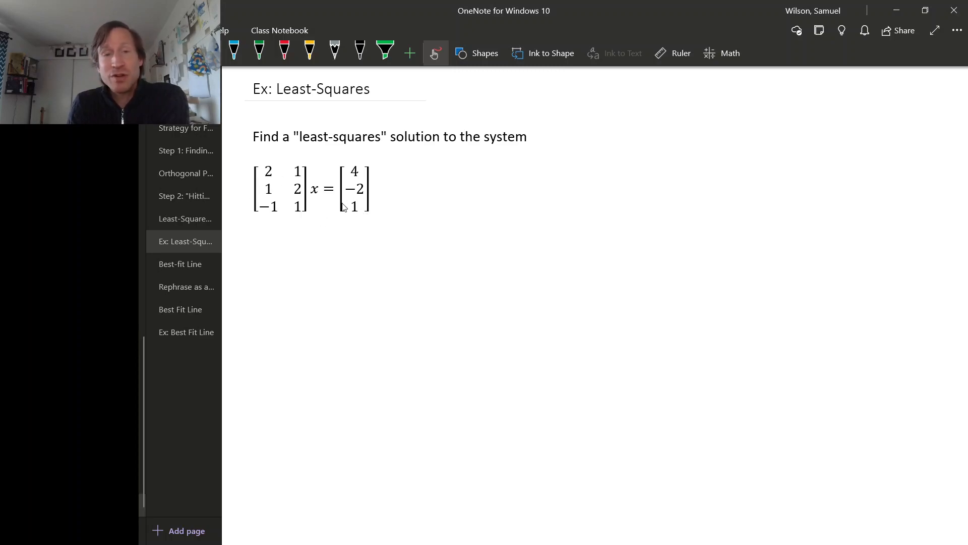
{"action": "mouse_move", "coordinate": [340, 213]}
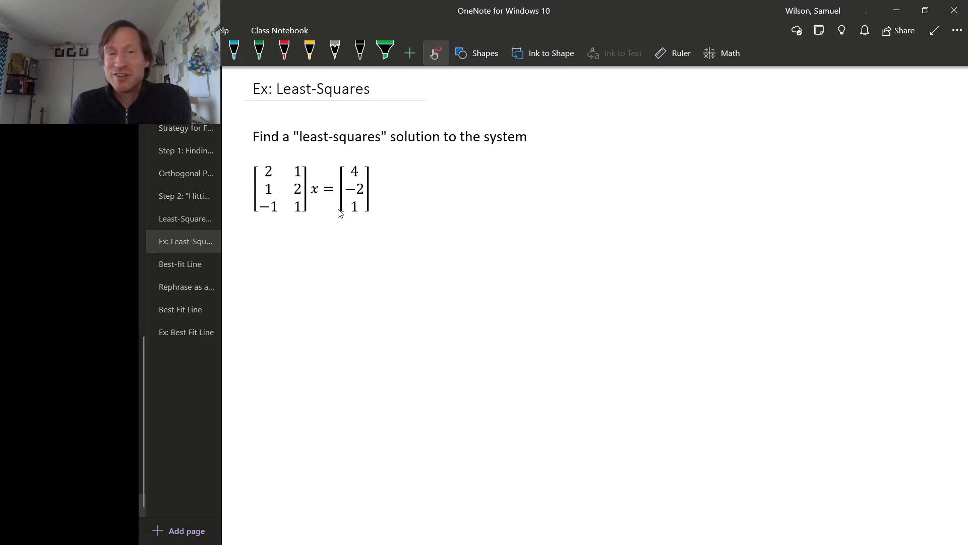
{"action": "mouse_move", "coordinate": [281, 239]}
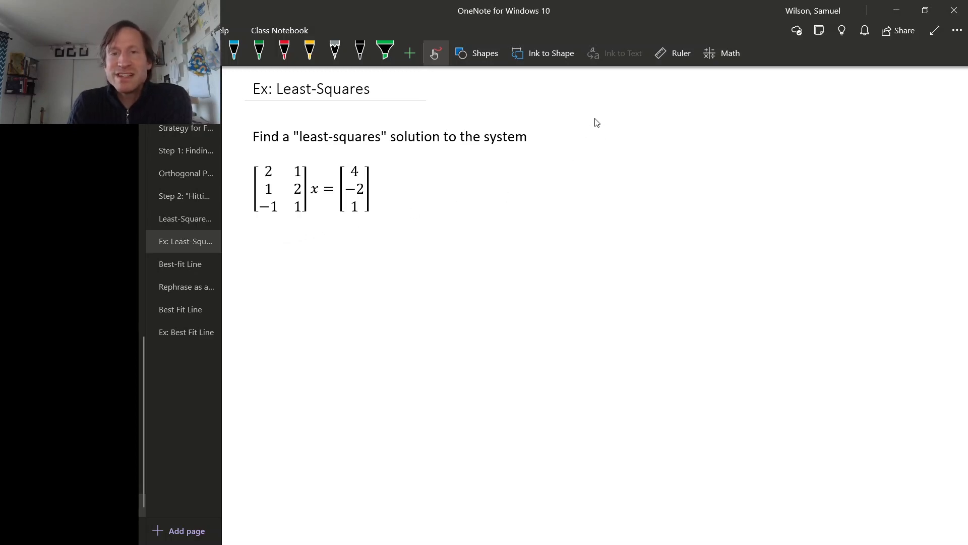
Handwrite labels A and b under the system and the note b ∉ im(A) = col(A).
{"action": "left_click_drag", "start_coordinate": [592, 99], "coordinate": [591, 120]}
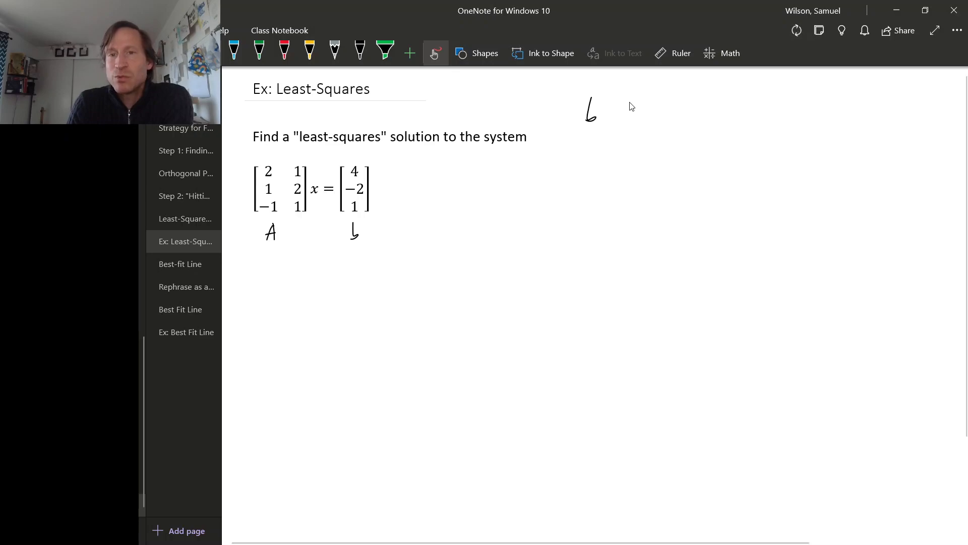
{"action": "left_click_drag", "start_coordinate": [614, 117], "coordinate": [630, 101]}
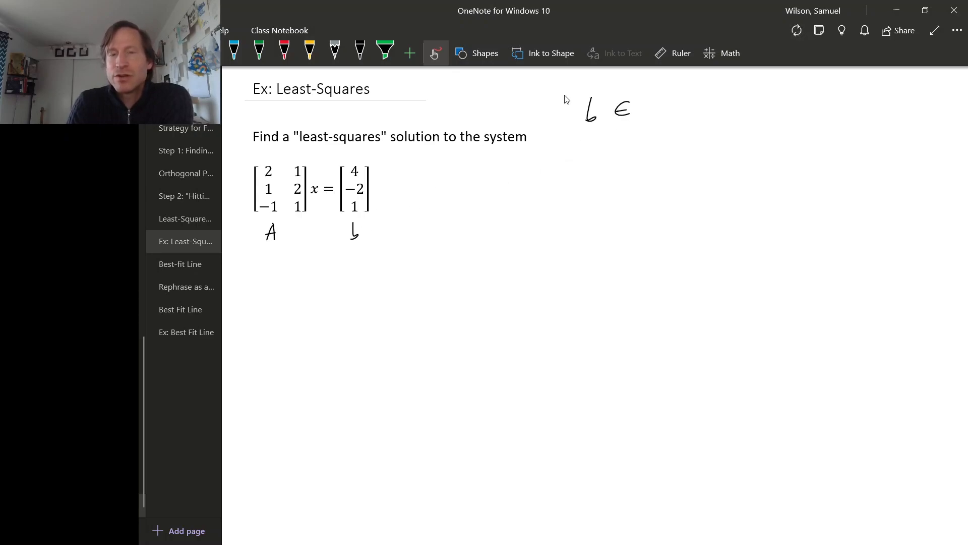
{"action": "left_click_drag", "start_coordinate": [617, 99], "coordinate": [664, 120]}
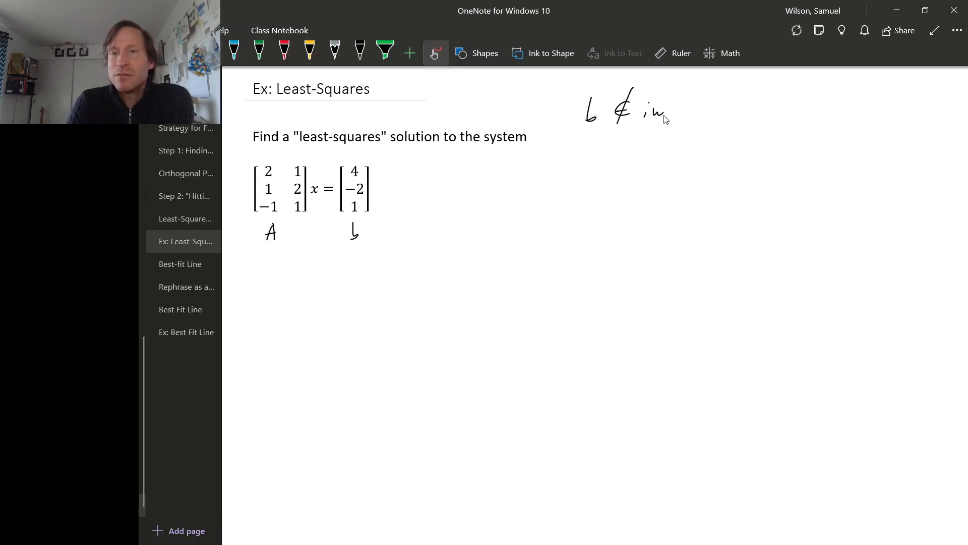
{"action": "left_click_drag", "start_coordinate": [670, 111], "coordinate": [710, 111]}
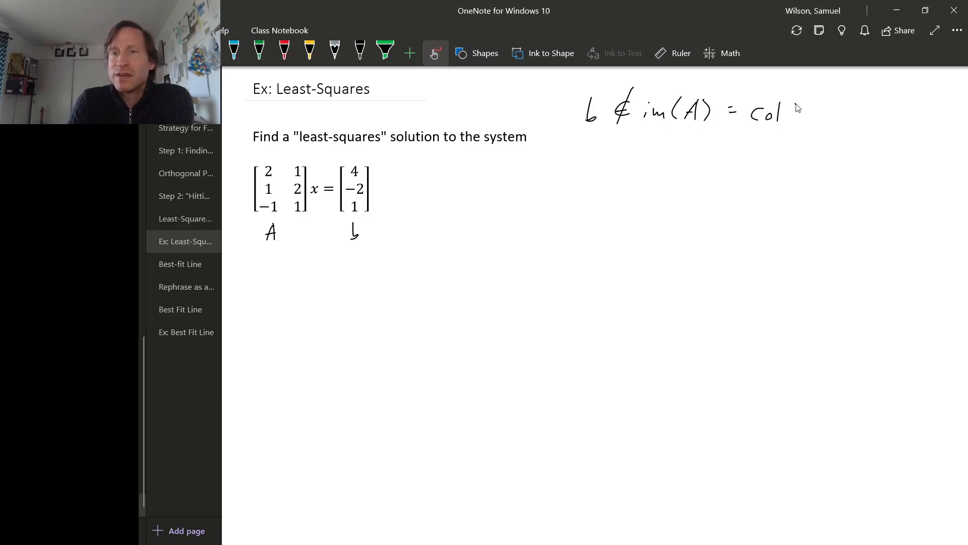
{"action": "left_click_drag", "start_coordinate": [791, 111], "coordinate": [821, 111]}
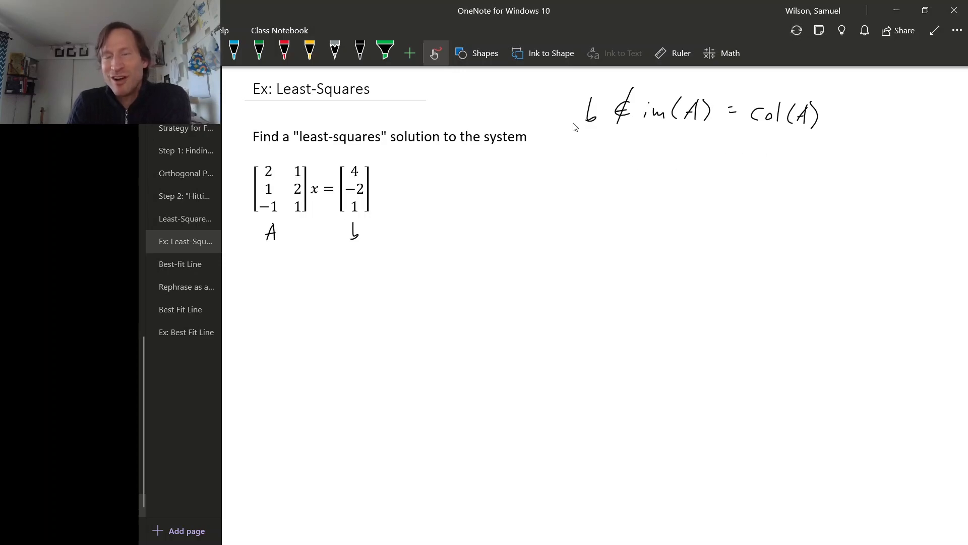
{"action": "mouse_move", "coordinate": [768, 143]}
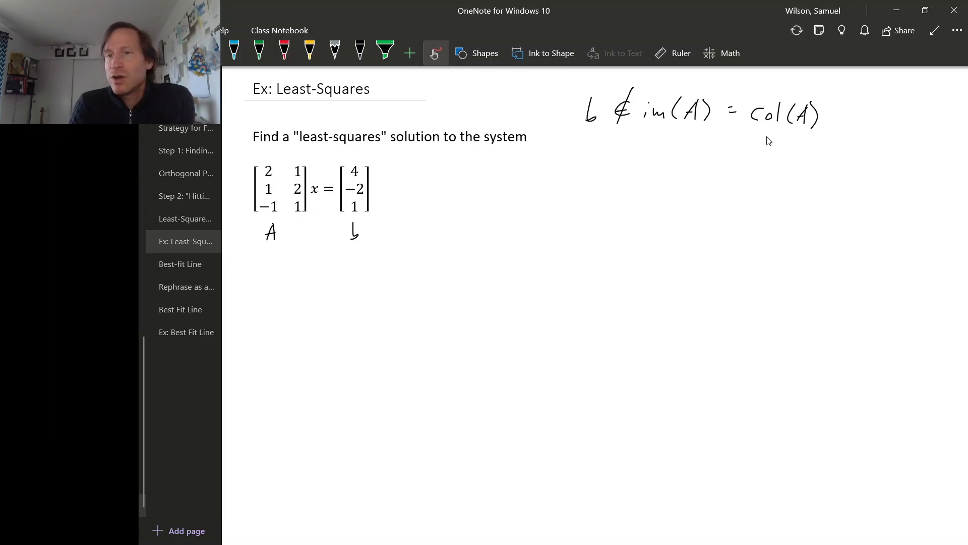
{"action": "left_click_drag", "start_coordinate": [752, 139], "coordinate": [815, 137]}
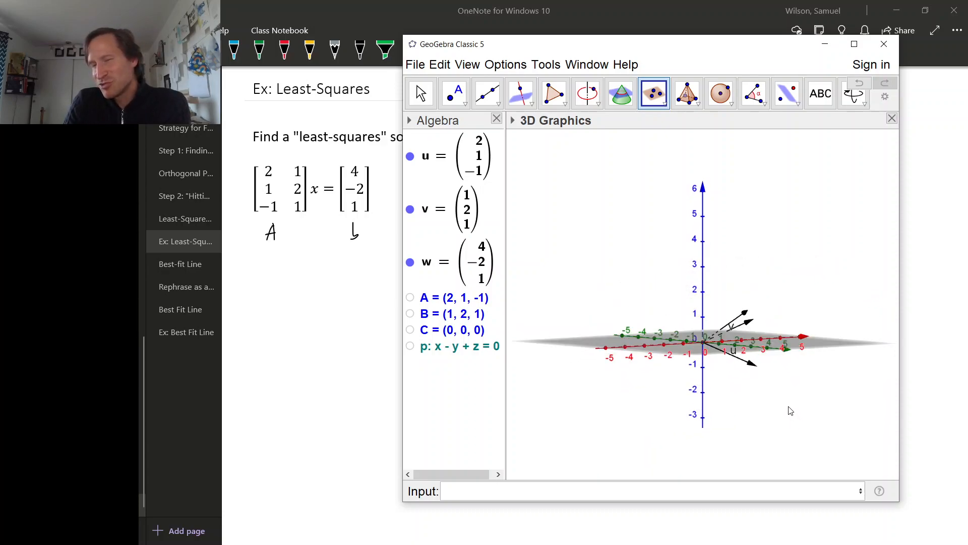
Show plane p: x − y + z = 0 in the Algebra view and orbit to see it edge-on.
{"action": "left_click_drag", "start_coordinate": [791, 411], "coordinate": [750, 426]}
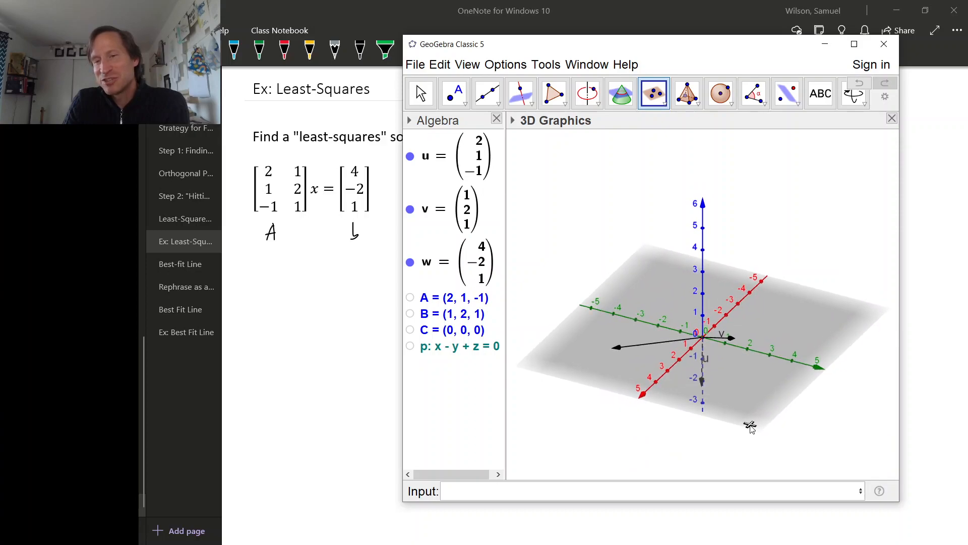
{"action": "left_click", "coordinate": [409, 346]}
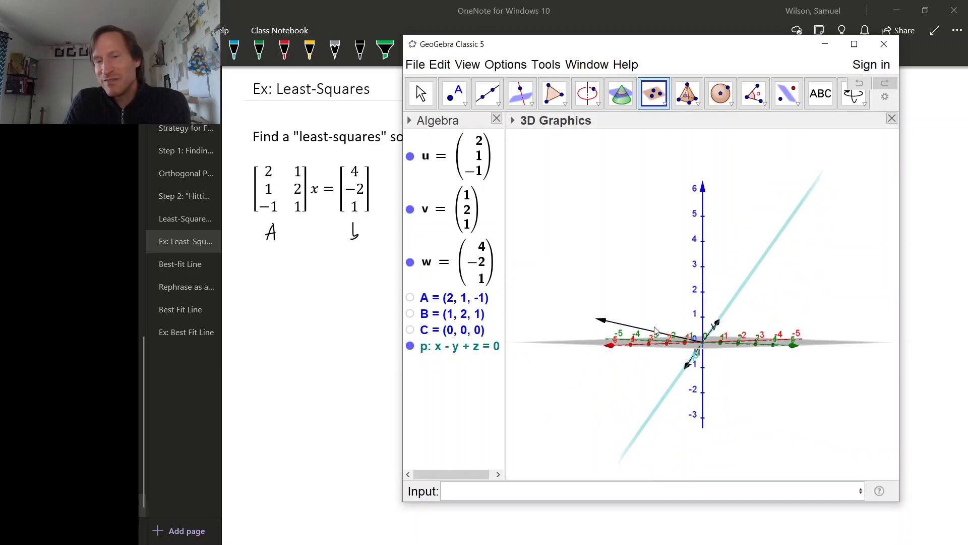
{"action": "left_click_drag", "start_coordinate": [655, 331], "coordinate": [778, 259]}
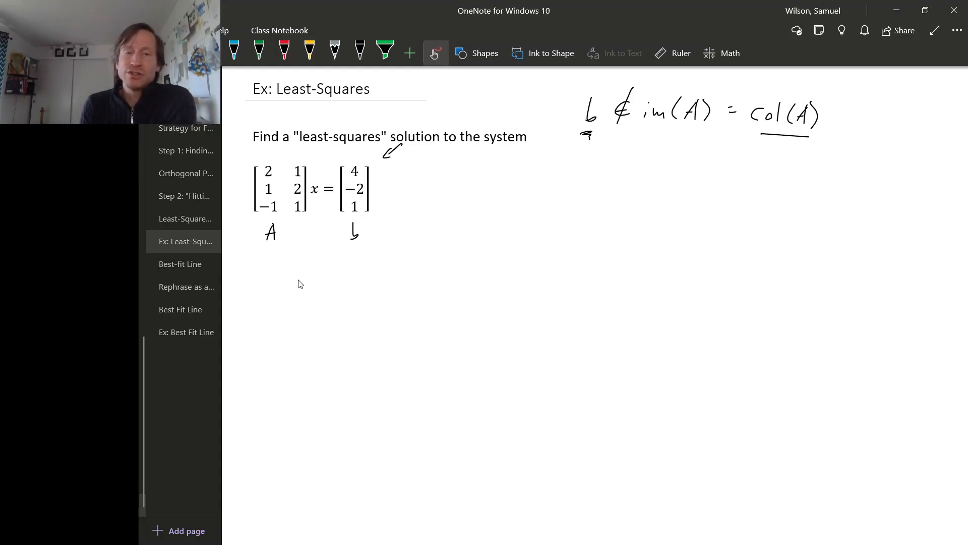
Handwrite the normal equations AᵀA x = Aᵀb beneath the system.
{"action": "left_click_drag", "start_coordinate": [300, 282], "coordinate": [312, 264]}
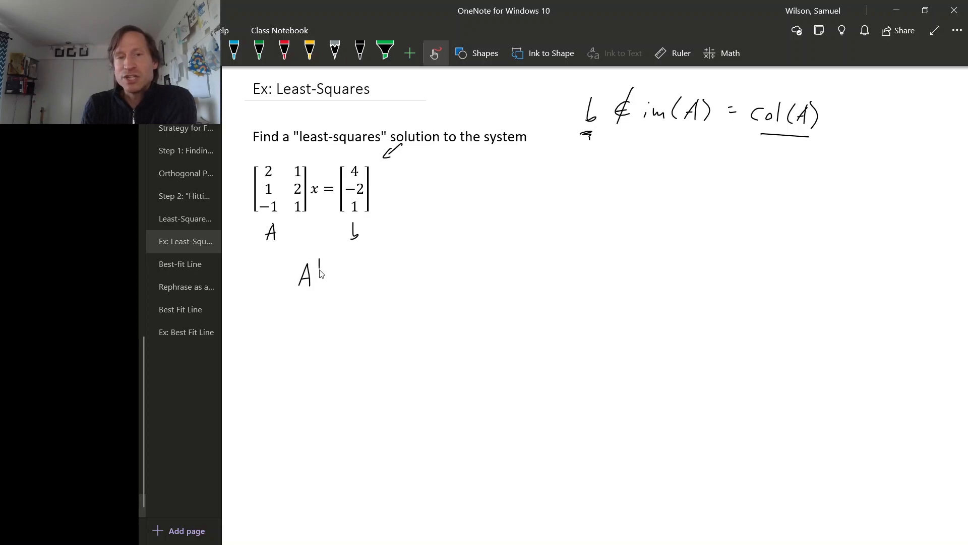
{"action": "left_click_drag", "start_coordinate": [317, 271], "coordinate": [337, 278]}
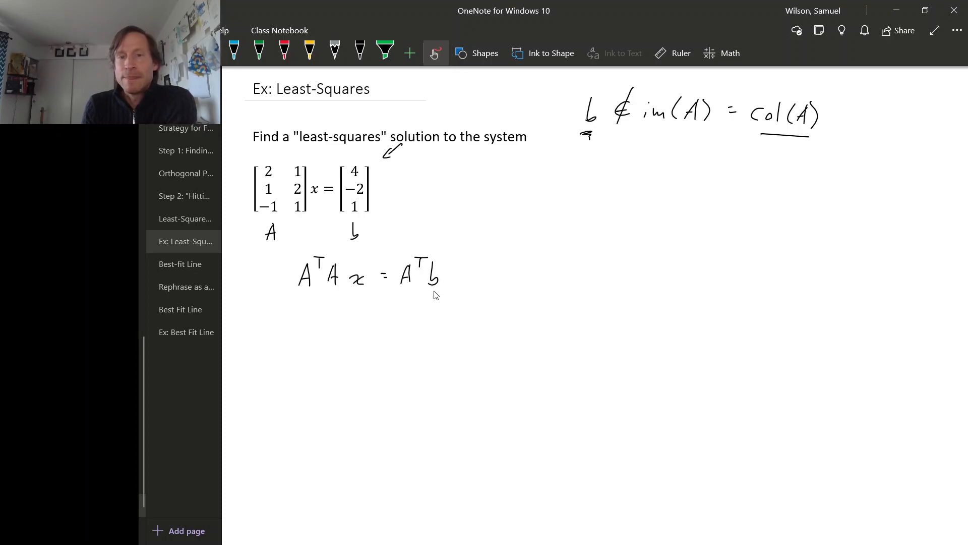
Handwrite Aᵀ = [2 1 -1; 1 2 1] times A = [2 1; 1 2; -1 1] with brackets.
{"action": "left_click_drag", "start_coordinate": [270, 309], "coordinate": [262, 384]}
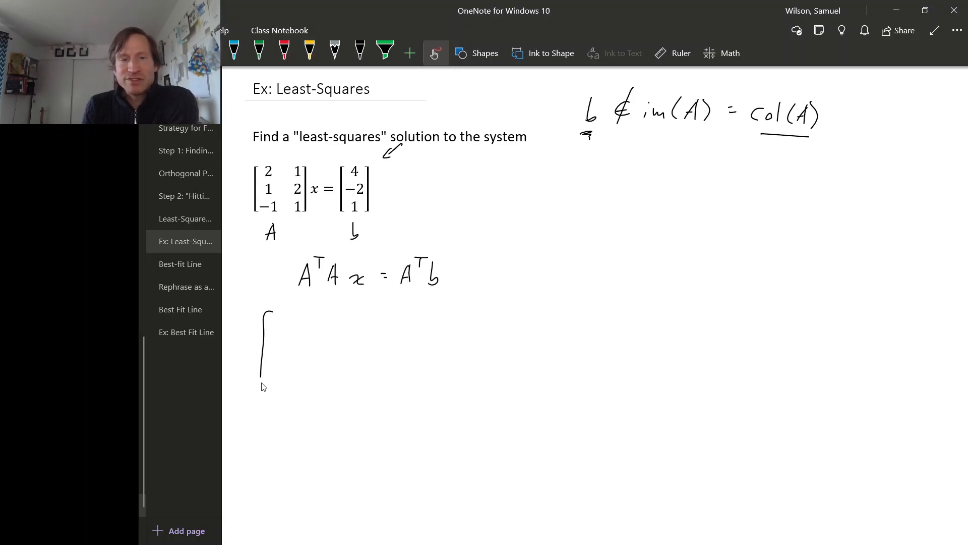
{"action": "mouse_move", "coordinate": [288, 327]}
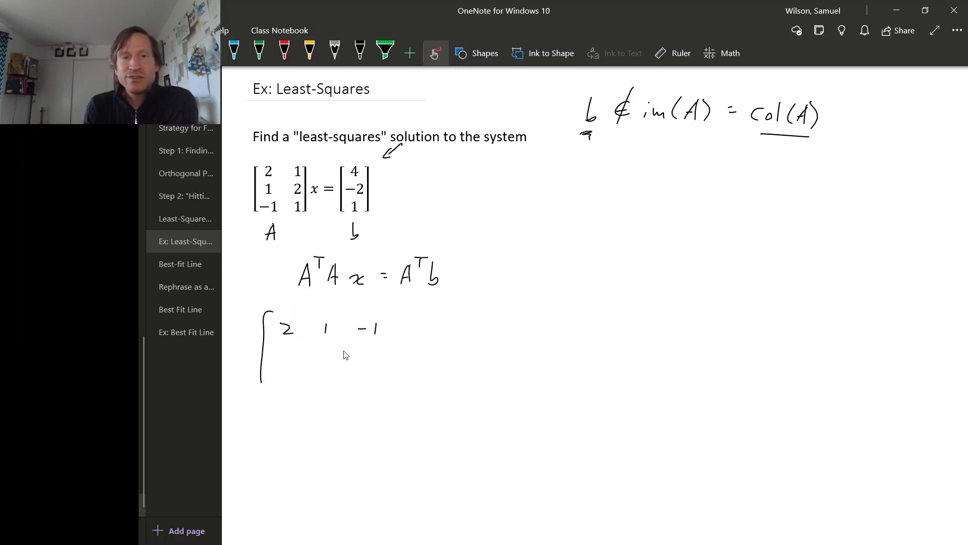
{"action": "left_click_drag", "start_coordinate": [285, 365], "coordinate": [364, 364]}
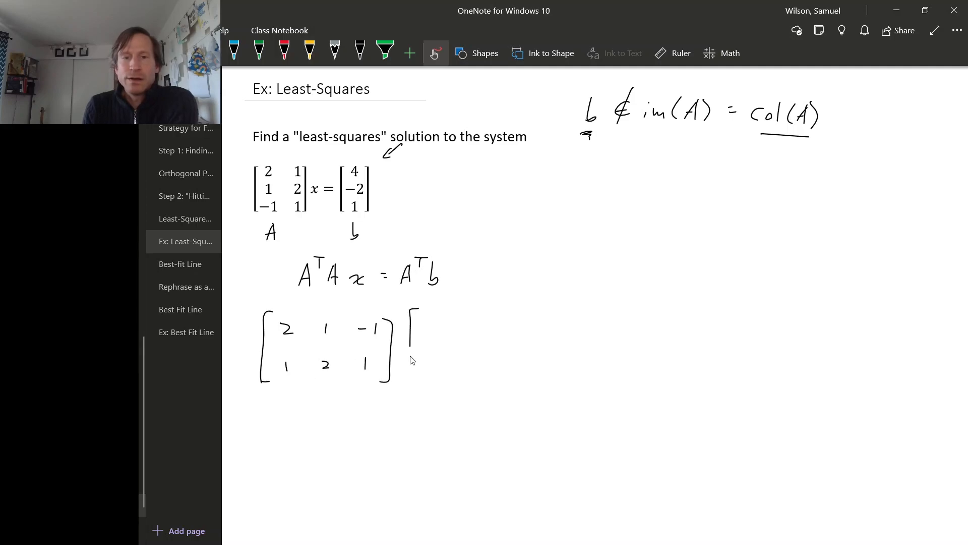
{"action": "left_click_drag", "start_coordinate": [413, 327], "coordinate": [407, 402]}
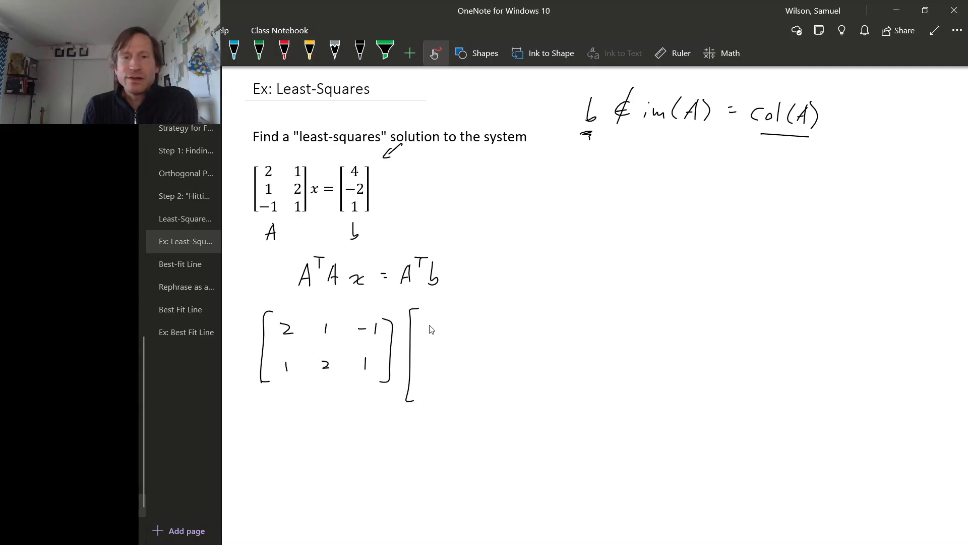
{"action": "left_click_drag", "start_coordinate": [433, 321], "coordinate": [482, 359]}
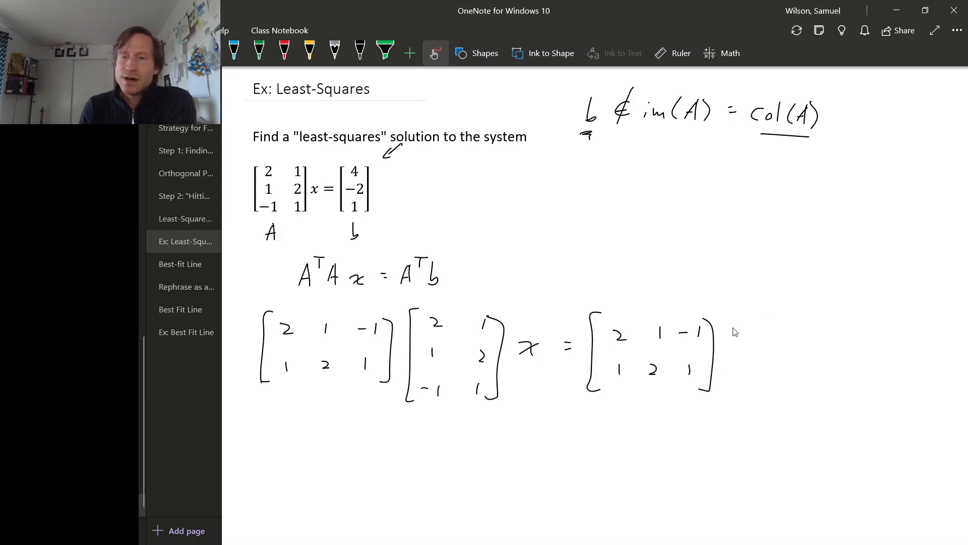
Handwrite the right-hand side Aᵀ times vector b = [4; -2; 1].
{"action": "left_click_drag", "start_coordinate": [747, 305], "coordinate": [735, 402]}
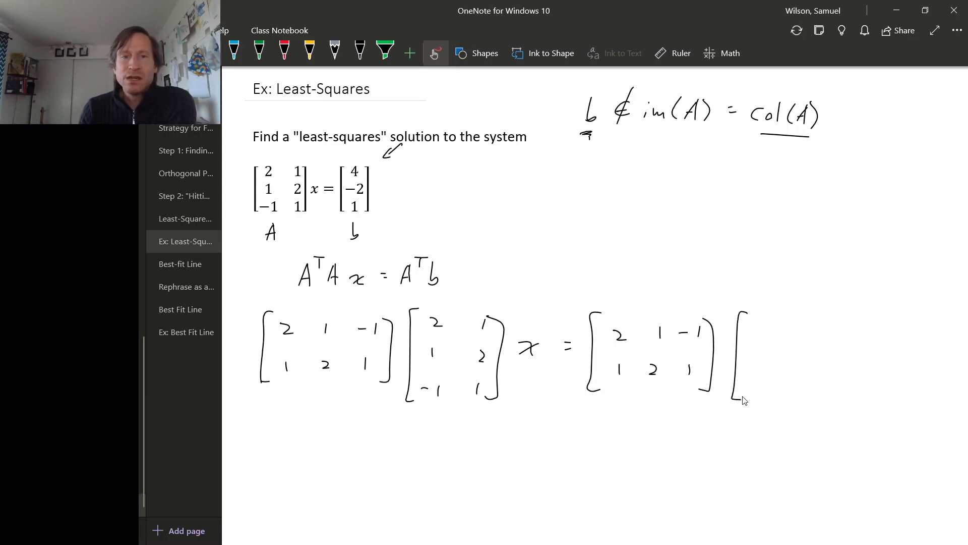
{"action": "left_click_drag", "start_coordinate": [772, 318], "coordinate": [774, 346]}
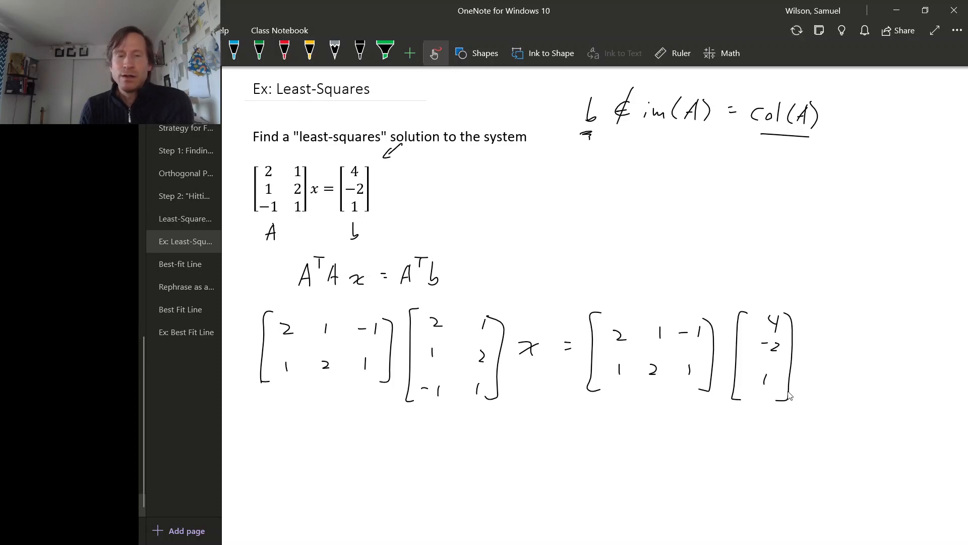
{"action": "mouse_move", "coordinate": [380, 442]}
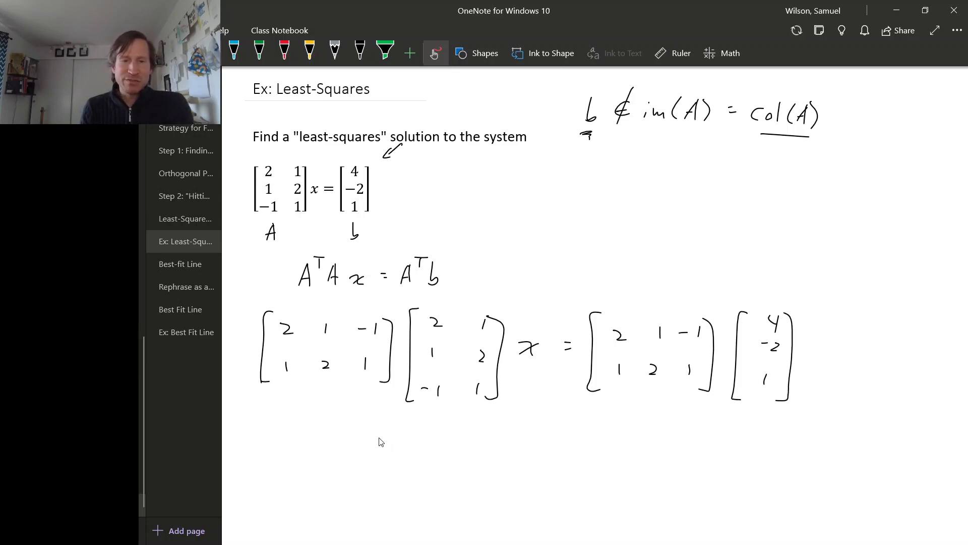
Handwrite the reduced system [6 3; 3 6]x with the right-hand side [5; 1] begun.
{"action": "left_click_drag", "start_coordinate": [398, 422], "coordinate": [395, 509]}
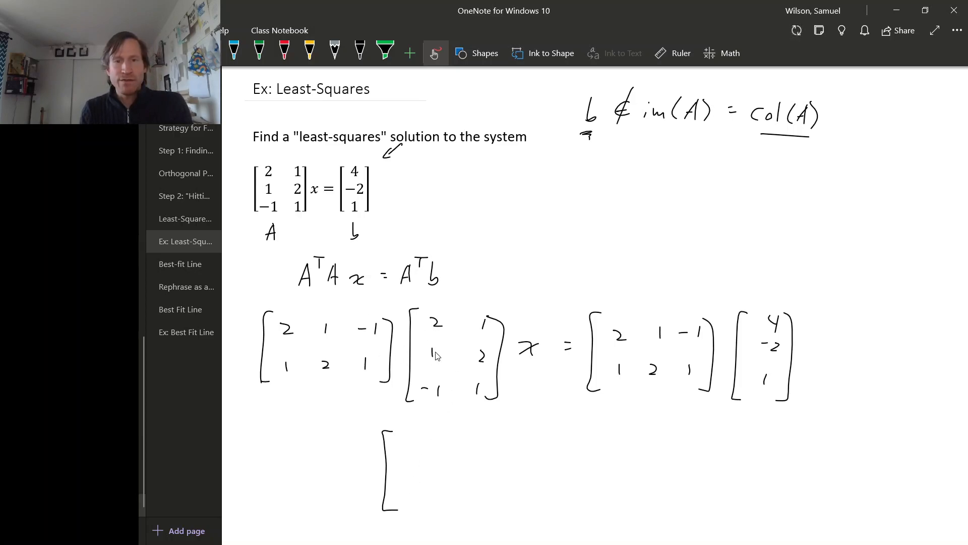
{"action": "mouse_move", "coordinate": [426, 446]}
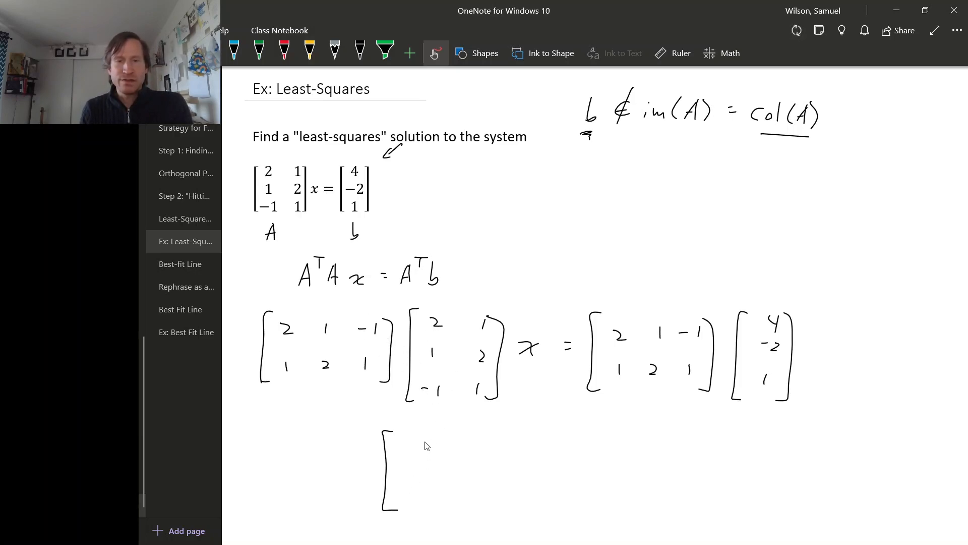
{"action": "left_click_drag", "start_coordinate": [426, 454], "coordinate": [432, 445]}
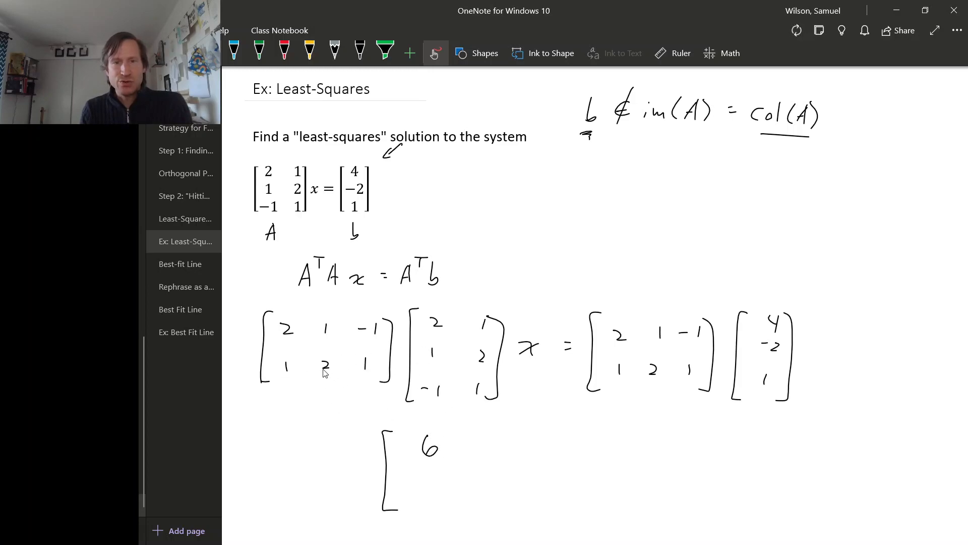
{"action": "mouse_move", "coordinate": [432, 424]}
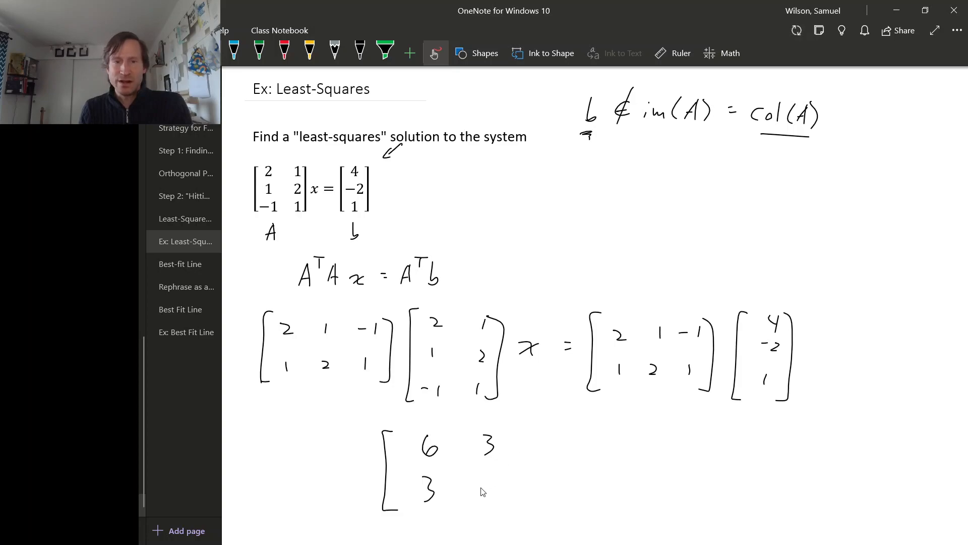
{"action": "left_click_drag", "start_coordinate": [475, 475], "coordinate": [494, 503]}
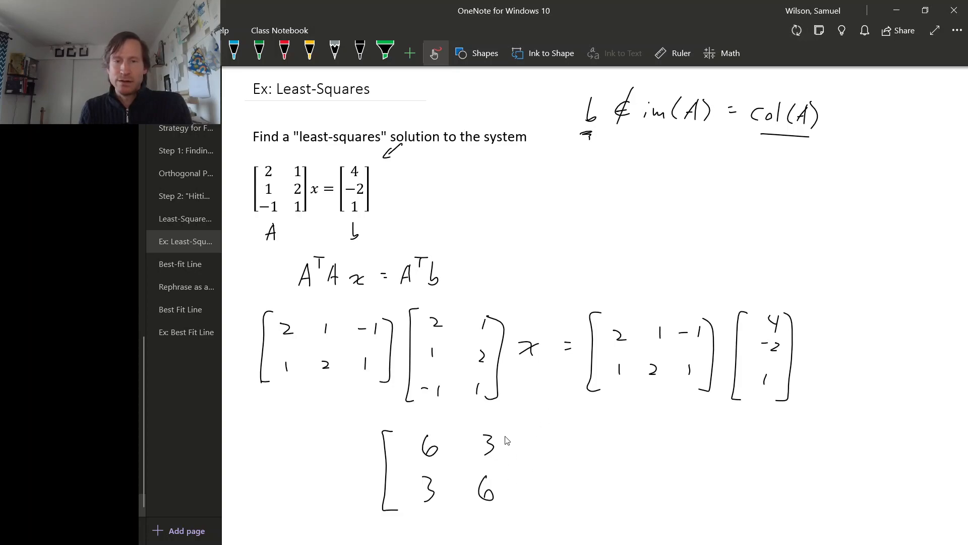
{"action": "left_click_drag", "start_coordinate": [507, 435], "coordinate": [513, 504]}
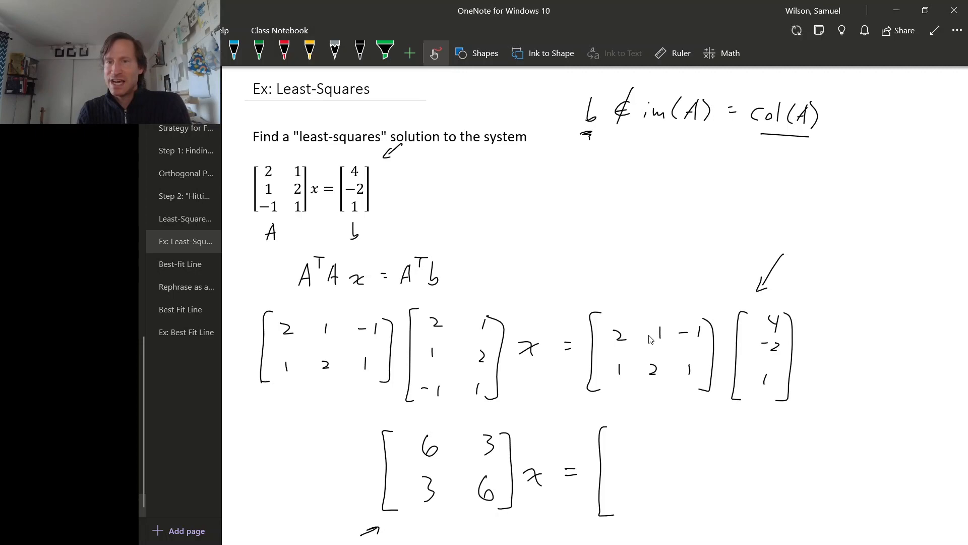
{"action": "mouse_move", "coordinate": [650, 460]}
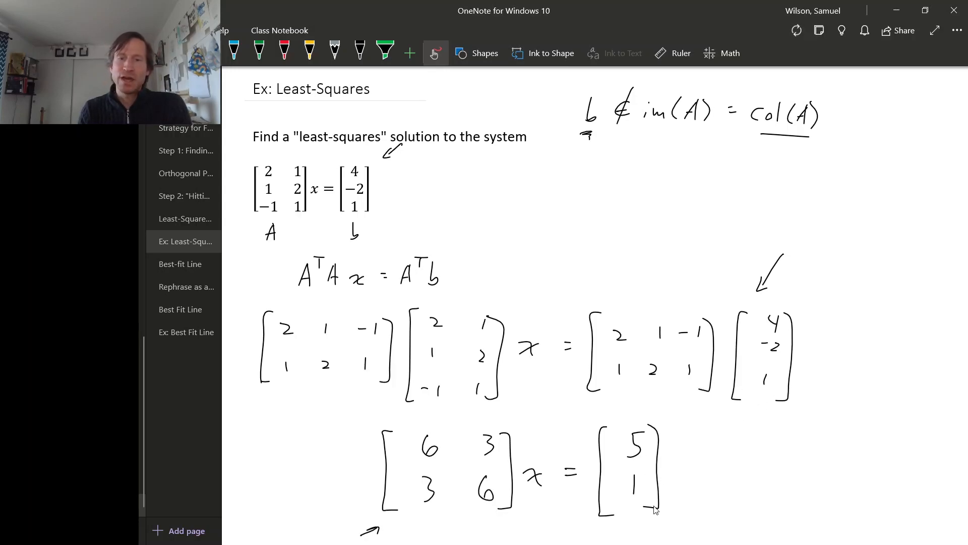
Draw pen arrows under the matrix entries and the [5; 1] vector.
{"action": "scroll", "scroll_direction": "down", "scroll_amount": 3}
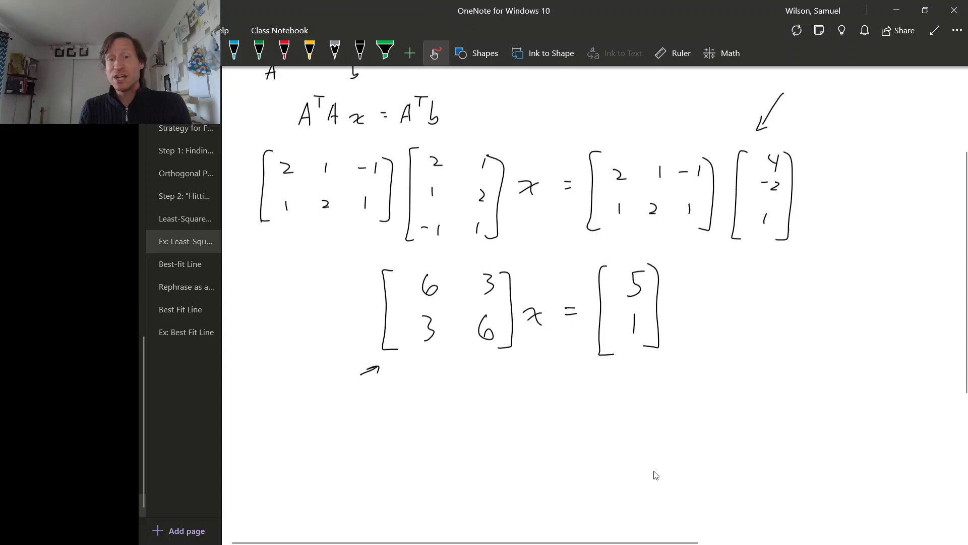
{"action": "left_click_drag", "start_coordinate": [445, 390], "coordinate": [433, 367]}
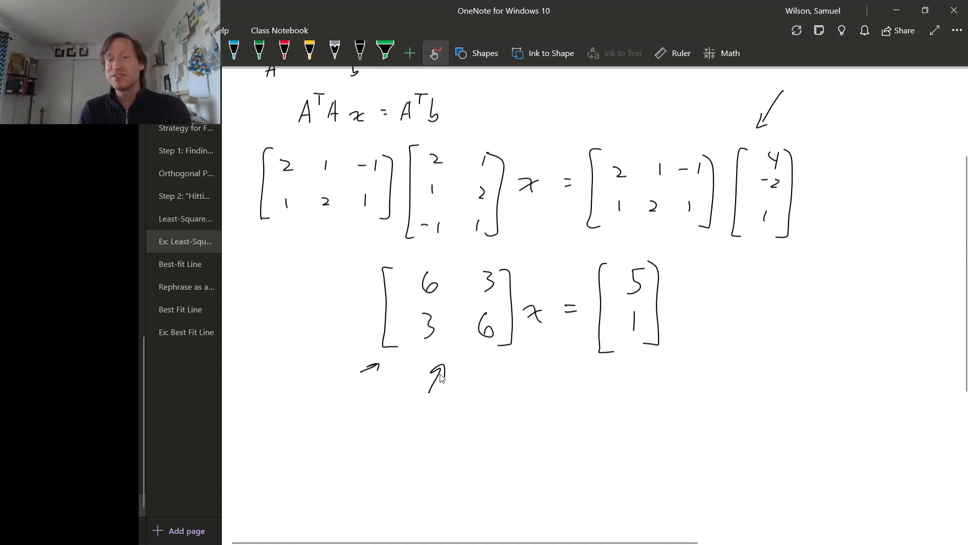
{"action": "mouse_move", "coordinate": [406, 361]}
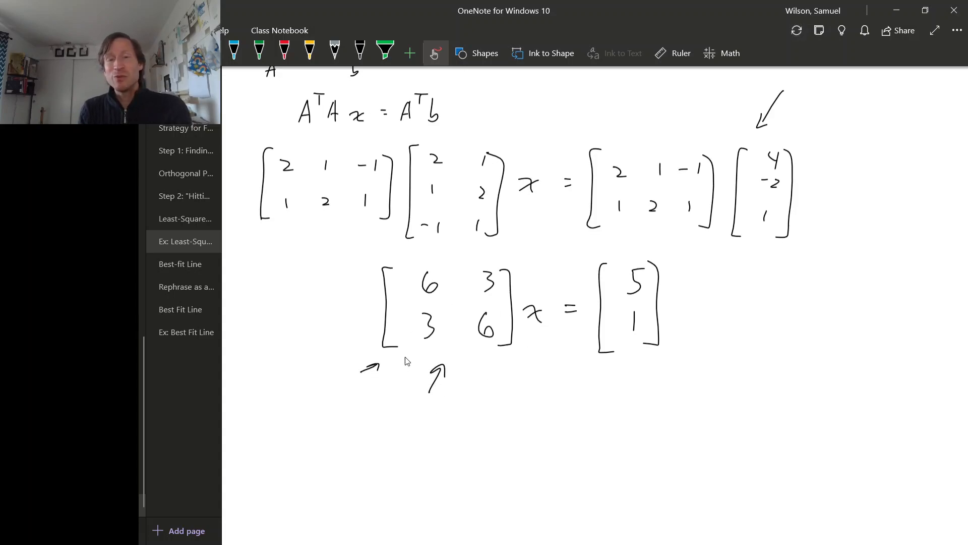
{"action": "mouse_move", "coordinate": [510, 377]}
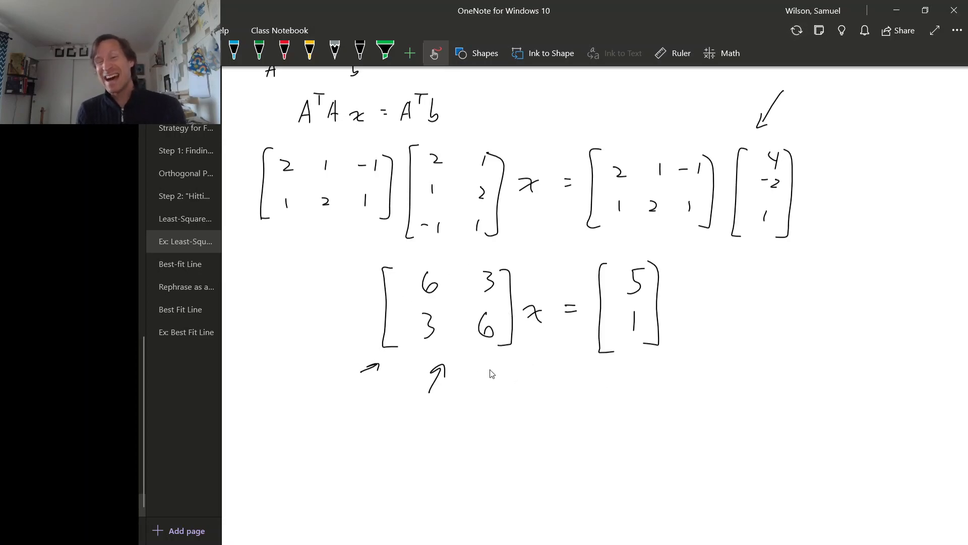
{"action": "mouse_move", "coordinate": [564, 369]}
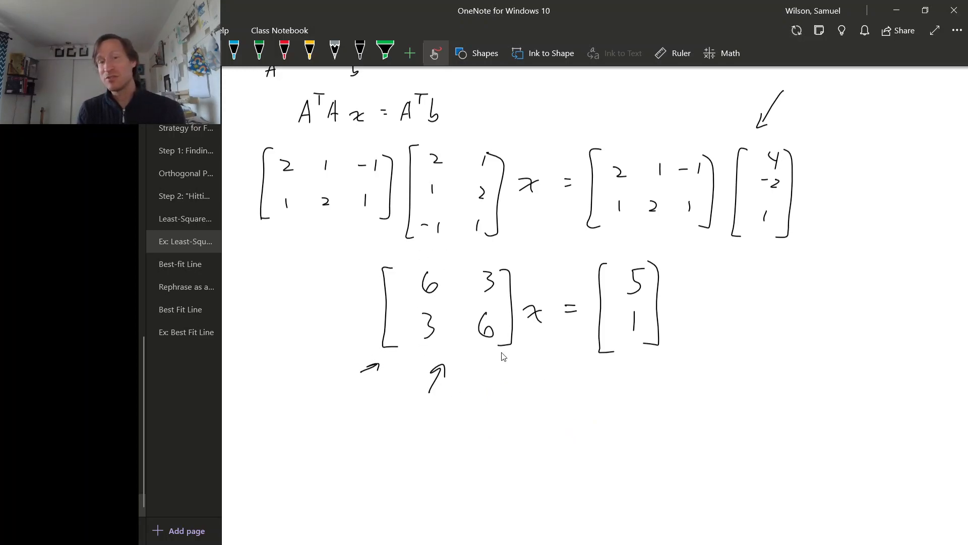
{"action": "left_click_drag", "start_coordinate": [561, 400], "coordinate": [592, 373]}
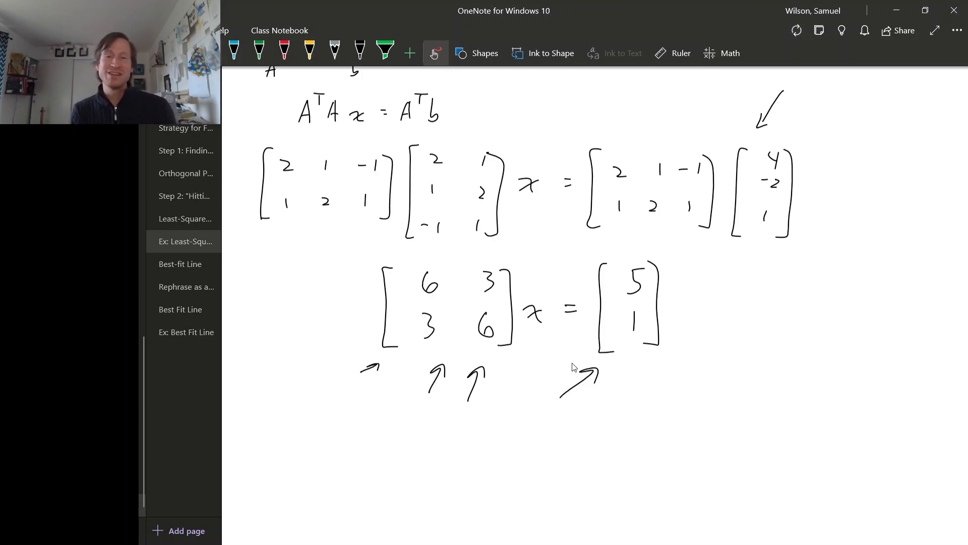
{"action": "mouse_move", "coordinate": [569, 348]}
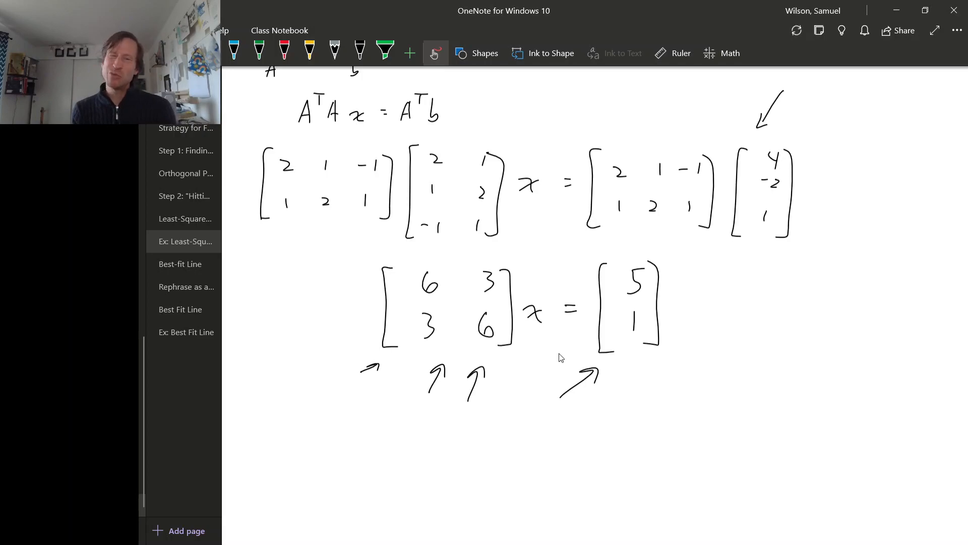
{"action": "mouse_move", "coordinate": [534, 391]}
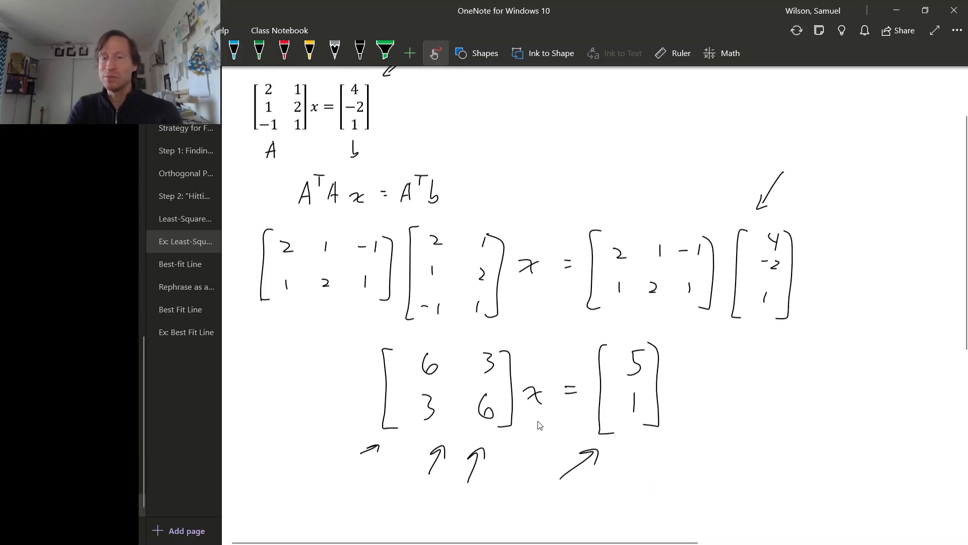
{"action": "mouse_move", "coordinate": [543, 409]}
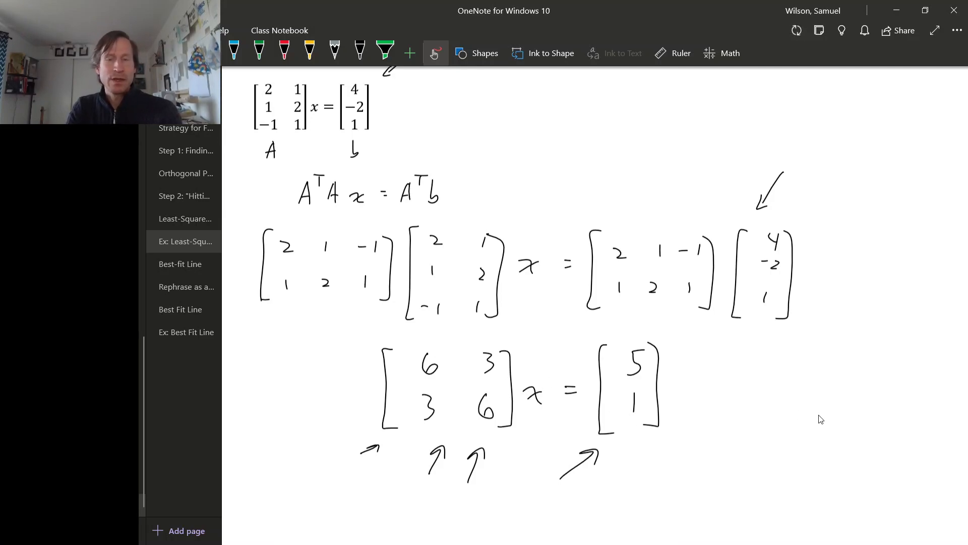
Switch to the Firefox window showing sagecell.sagemath.org.
{"action": "key", "text": "alt+tab"}
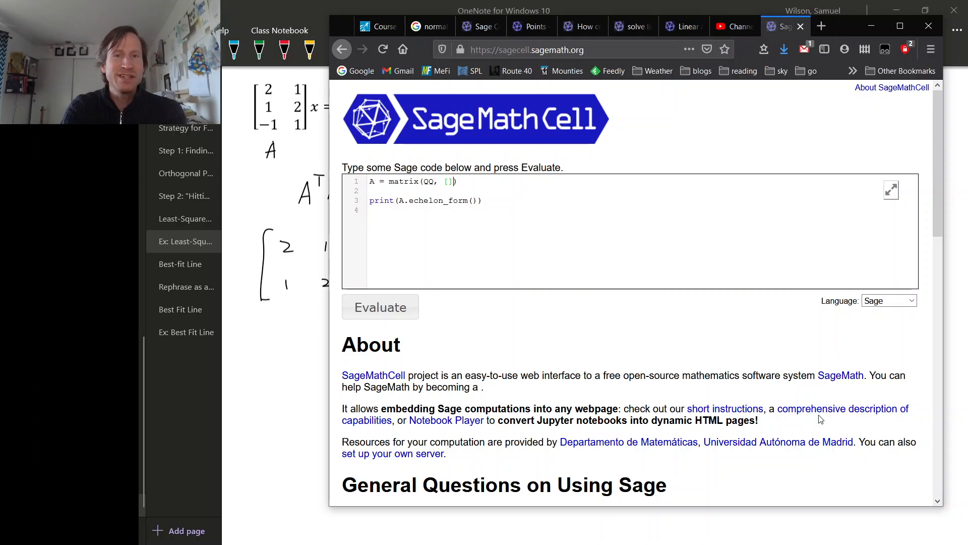
Enter augmented rows [5, 3, 6] and [3, 6, 1] in matrix(QQ, …), then return to the notes.
{"action": "type", "text": "[5, 3, 6], [3,6, 1"}
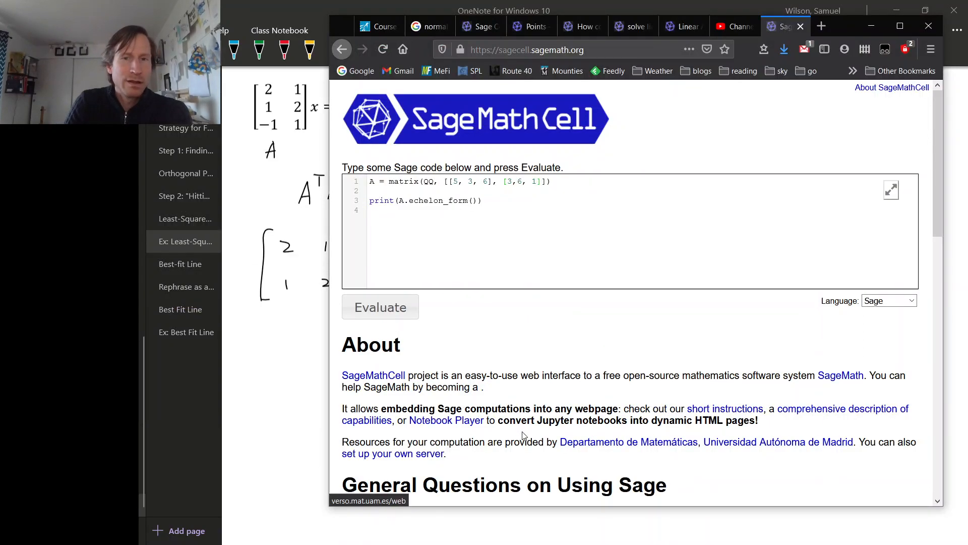
{"action": "left_click", "coordinate": [380, 307]}
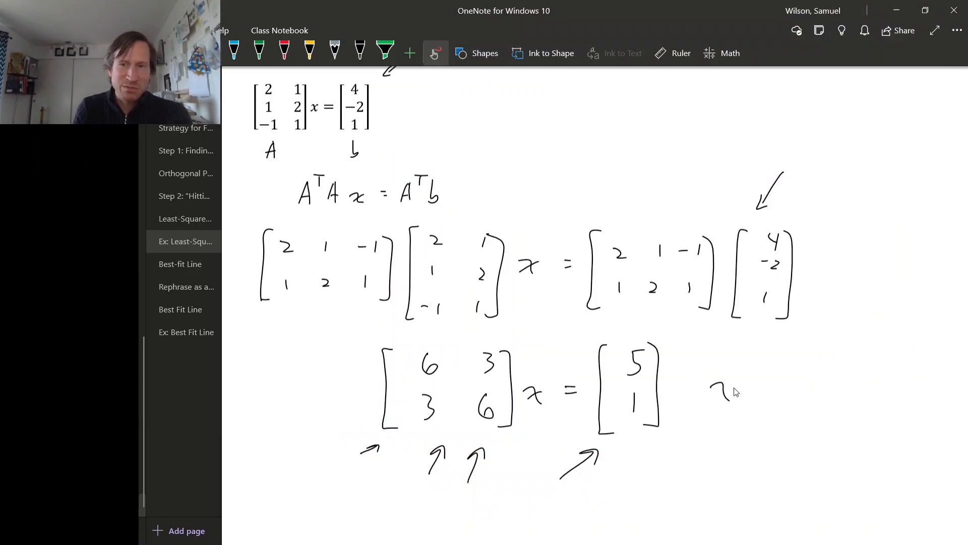
Handwrite the solution x = [11/7; -13/21] beside [5; 1] with an arrow beneath it.
{"action": "left_click_drag", "start_coordinate": [710, 389], "coordinate": [791, 426]}
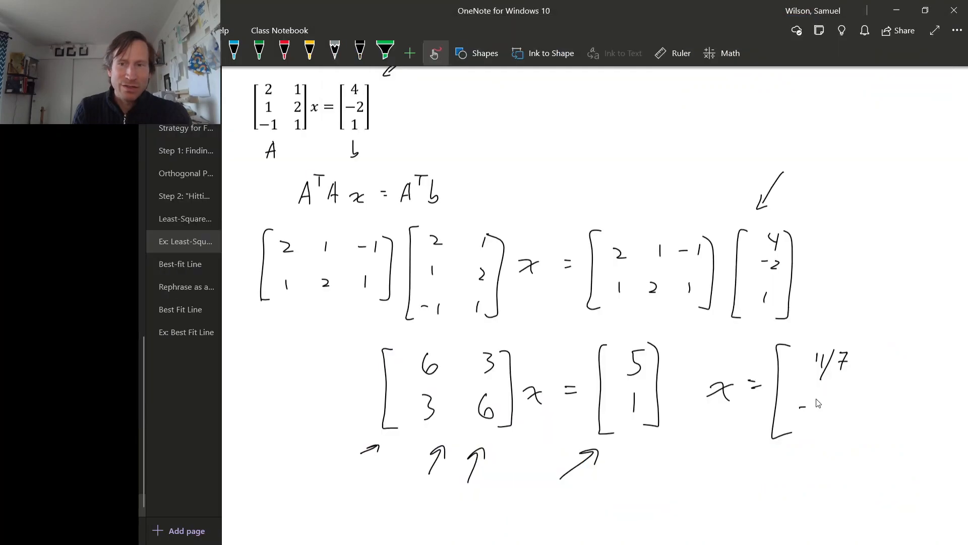
{"action": "left_click_drag", "start_coordinate": [797, 407], "coordinate": [852, 413]}
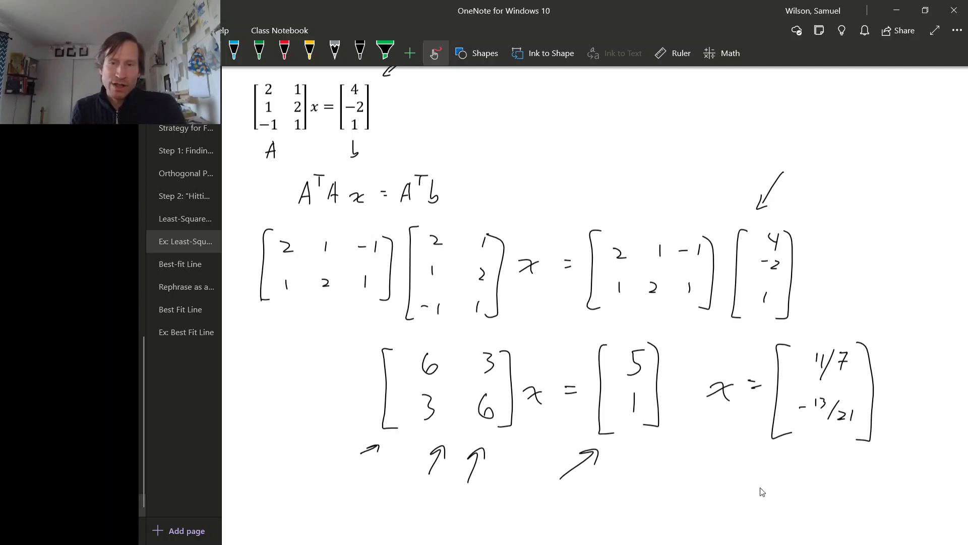
{"action": "left_click_drag", "start_coordinate": [735, 482], "coordinate": [760, 466]}
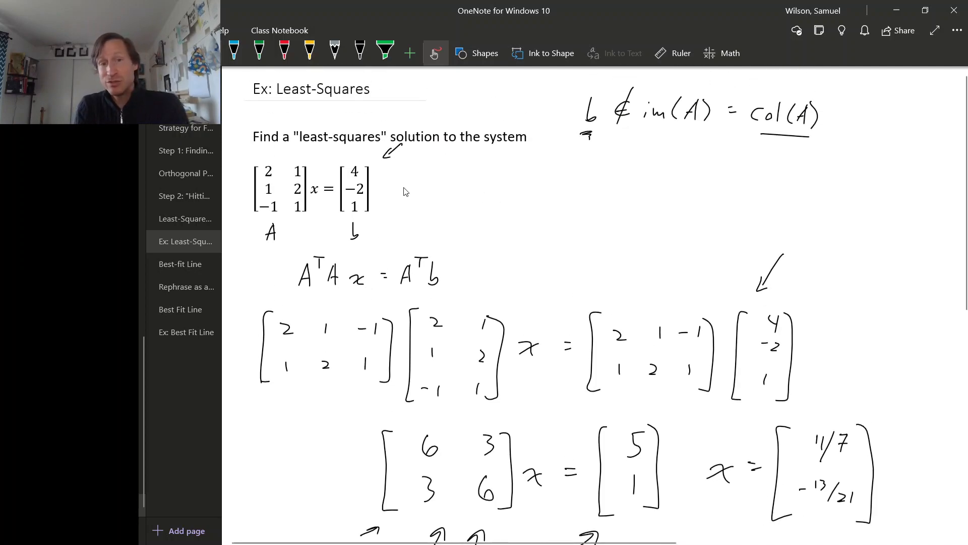
Draw an arrow at b and handwrite the note Ax ∈ im(A).
{"action": "left_click_drag", "start_coordinate": [417, 180], "coordinate": [380, 186]}
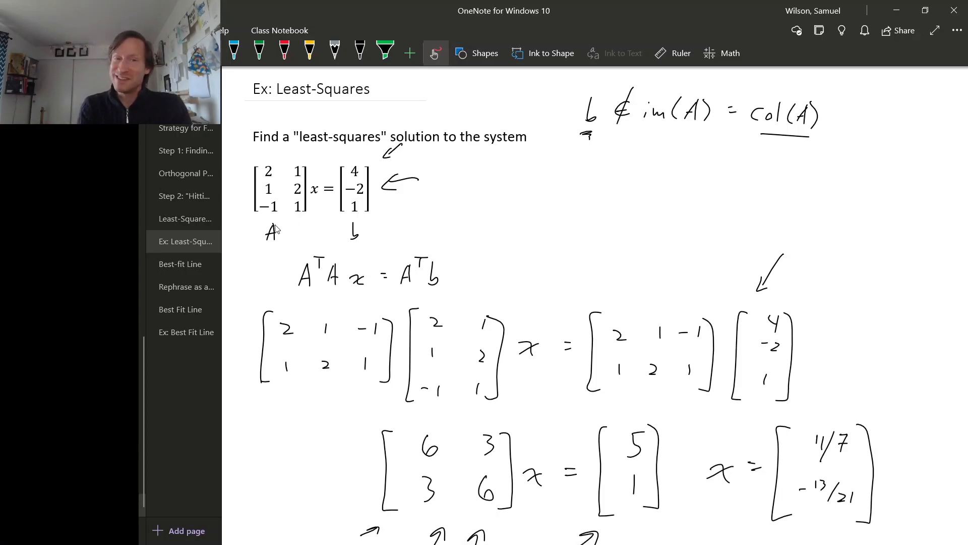
{"action": "left_click_drag", "start_coordinate": [253, 222], "coordinate": [395, 221]}
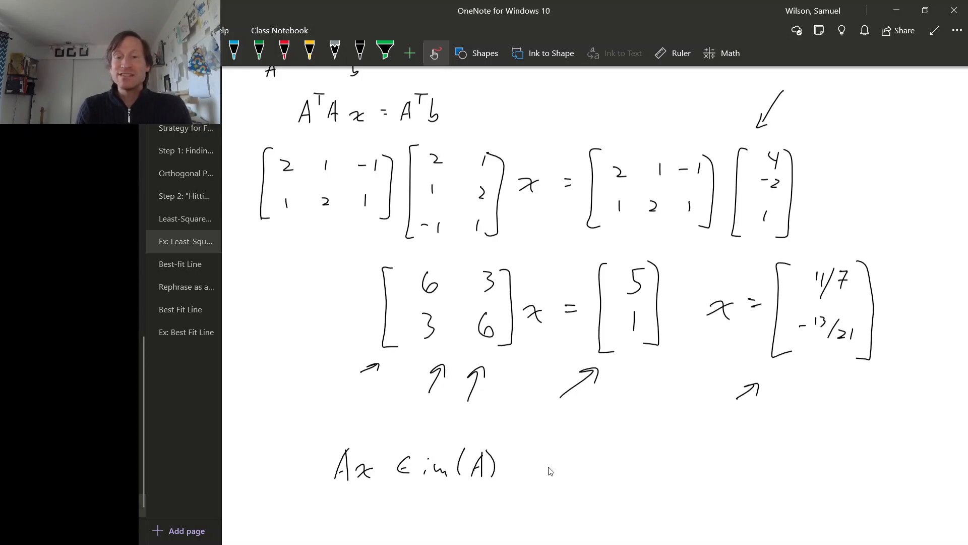
Handwrite 'closest to b.' after Ax ∈ im(A) and begin 'Ax = [' below.
{"action": "left_click_drag", "start_coordinate": [547, 467], "coordinate": [614, 466]}
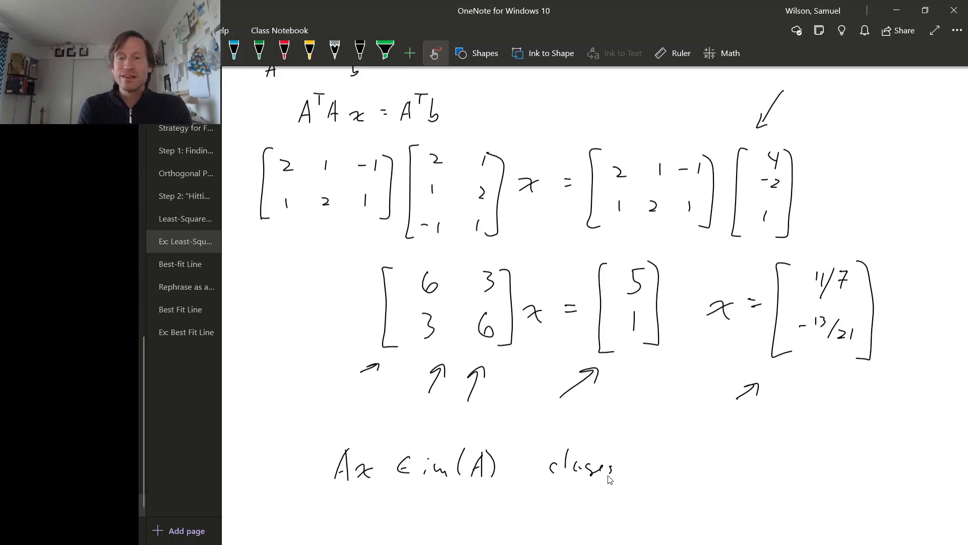
{"action": "left_click_drag", "start_coordinate": [623, 460], "coordinate": [692, 469]}
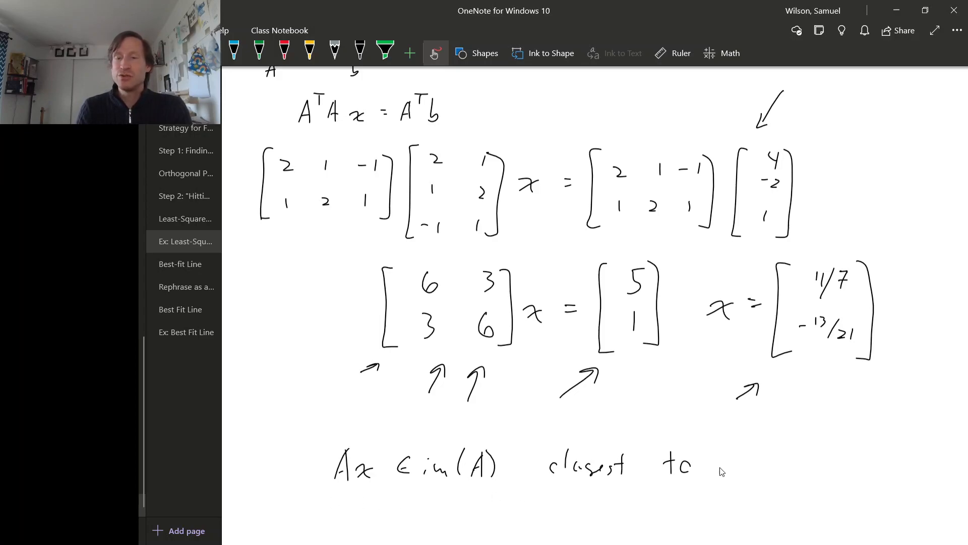
{"action": "left_click_drag", "start_coordinate": [717, 469], "coordinate": [741, 469]}
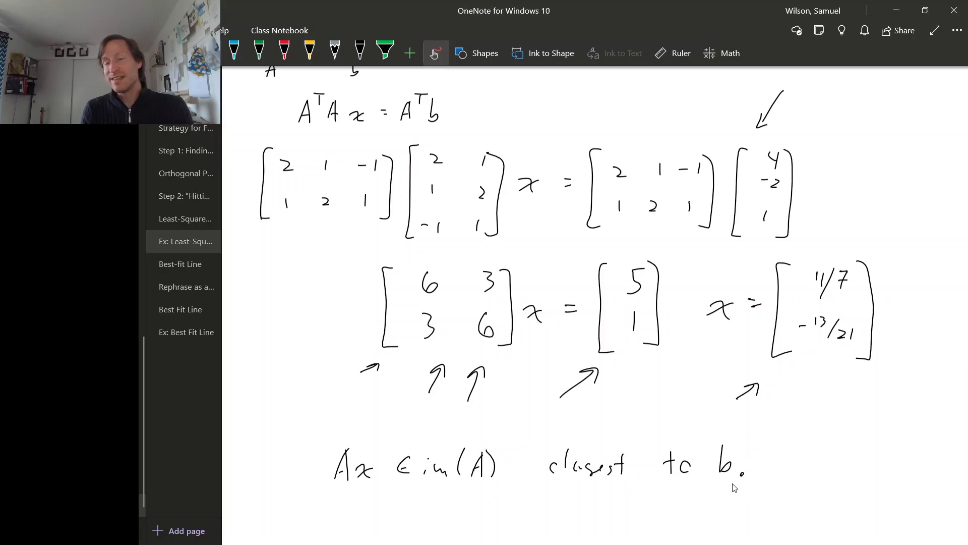
{"action": "scroll", "scroll_direction": "down", "scroll_amount": 3}
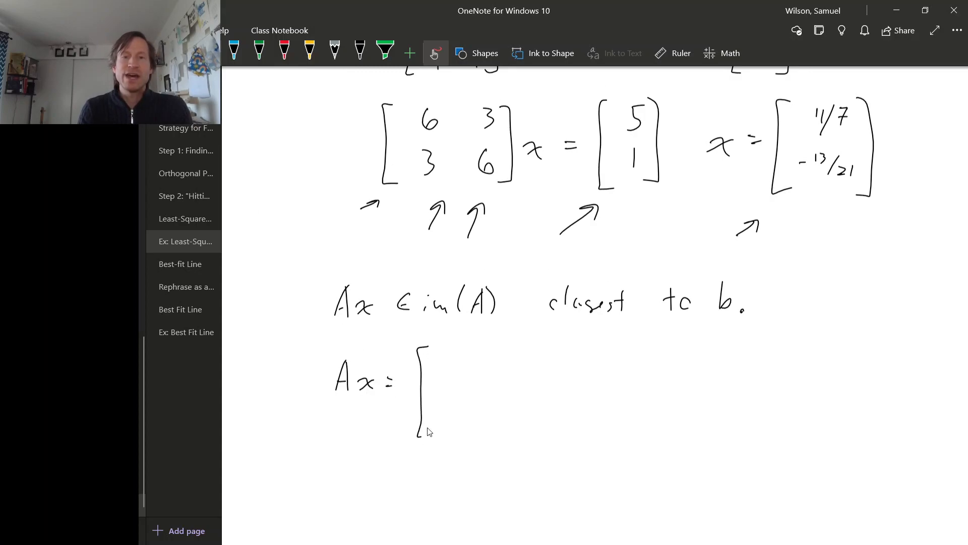
Write x = [11/7; −13/21] in the product, the first row 22/7 − 13/21, and result entry 53/21.
{"action": "scroll", "scroll_direction": "down", "scroll_amount": 3}
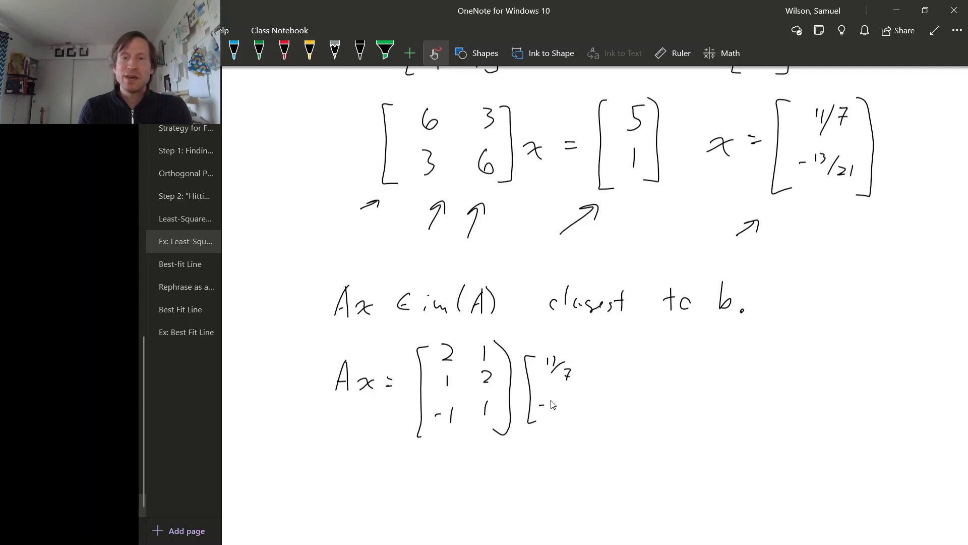
{"action": "left_click_drag", "start_coordinate": [541, 405], "coordinate": [577, 420]}
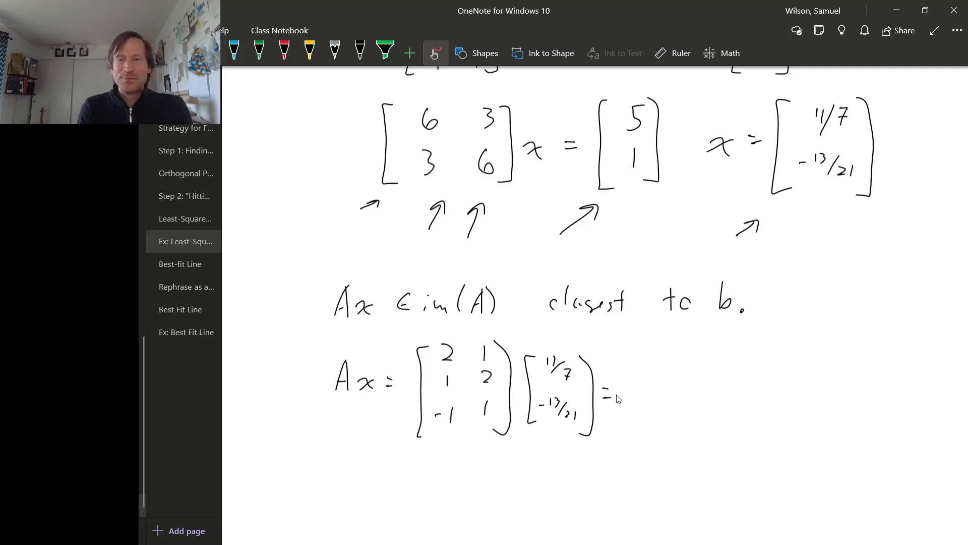
{"action": "left_click_drag", "start_coordinate": [658, 349], "coordinate": [652, 454]}
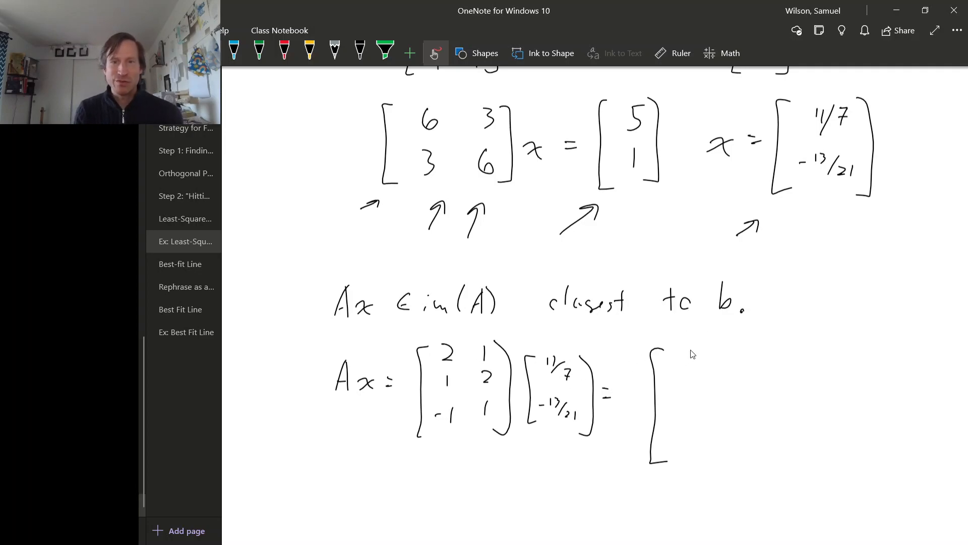
{"action": "mouse_move", "coordinate": [451, 360]}
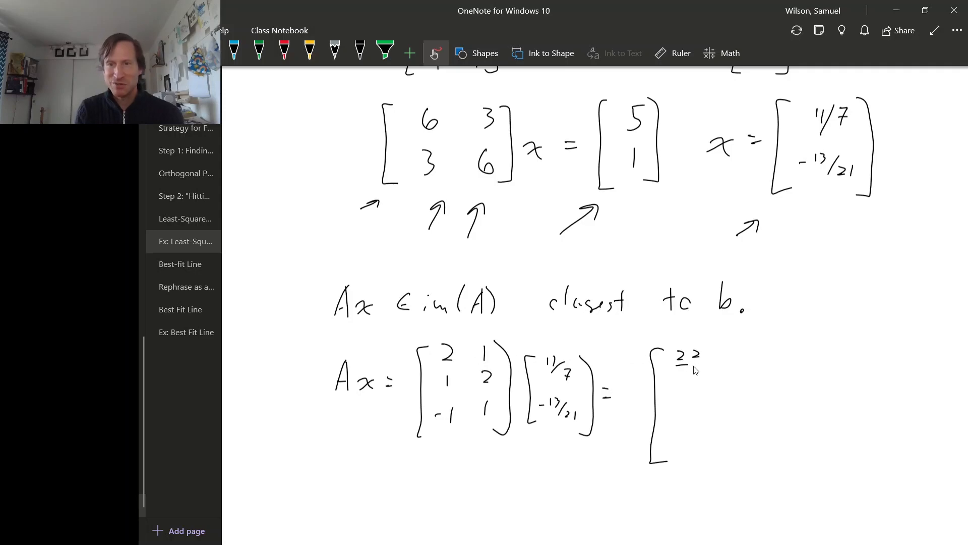
{"action": "left_click_drag", "start_coordinate": [686, 371], "coordinate": [725, 364]}
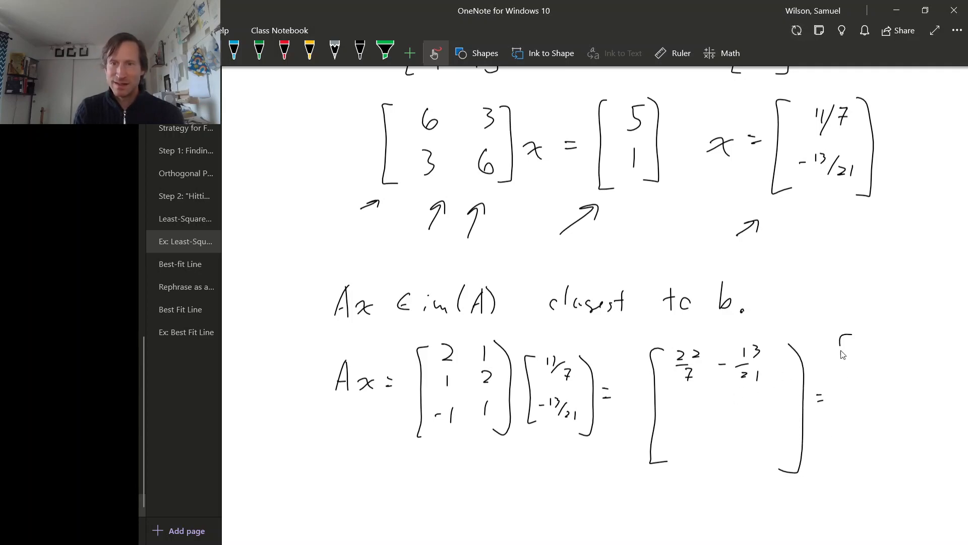
{"action": "left_click_drag", "start_coordinate": [847, 337], "coordinate": [837, 478]}
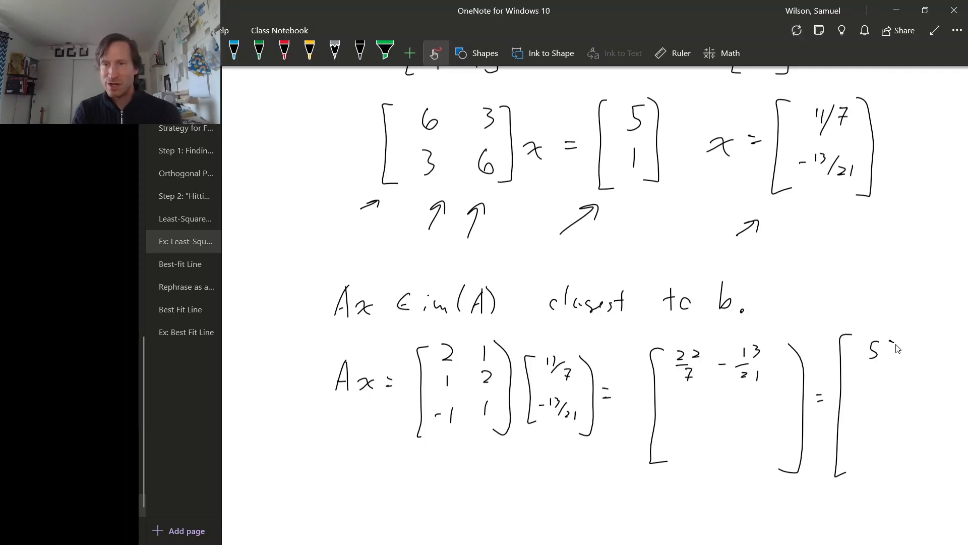
{"action": "left_click_drag", "start_coordinate": [884, 349], "coordinate": [893, 380]}
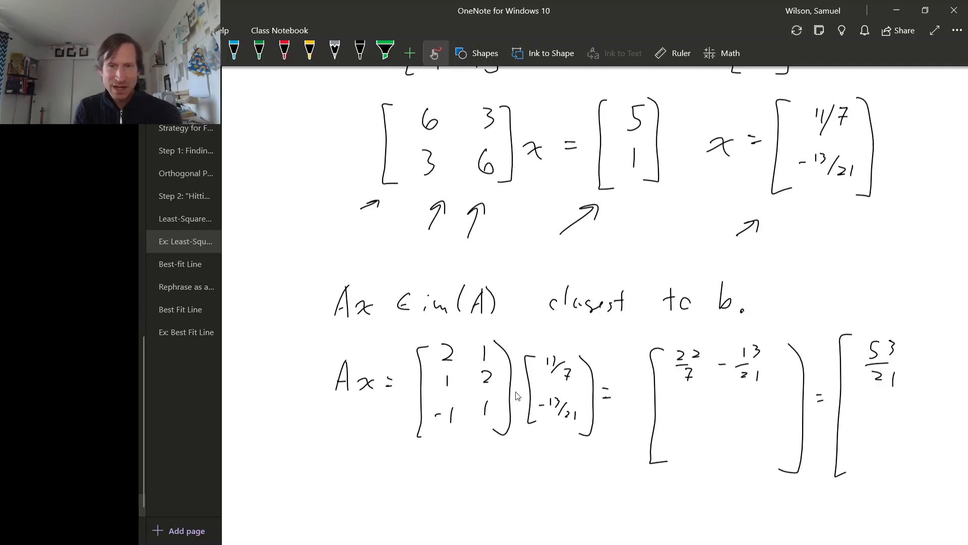
{"action": "mouse_move", "coordinate": [656, 402]}
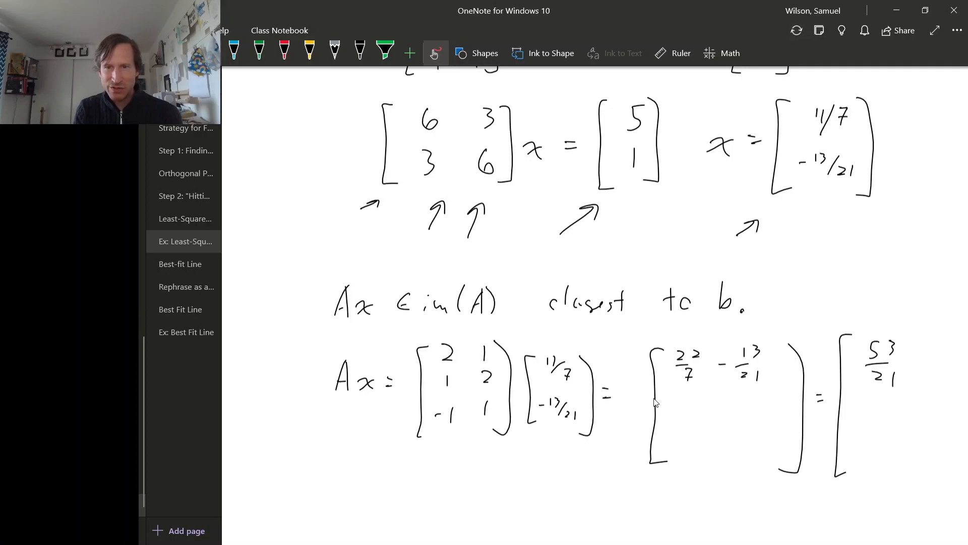
Write the second row 11/7 − 26/21 giving 7/21 and close the result bracket.
{"action": "left_click_drag", "start_coordinate": [676, 395], "coordinate": [686, 419]}
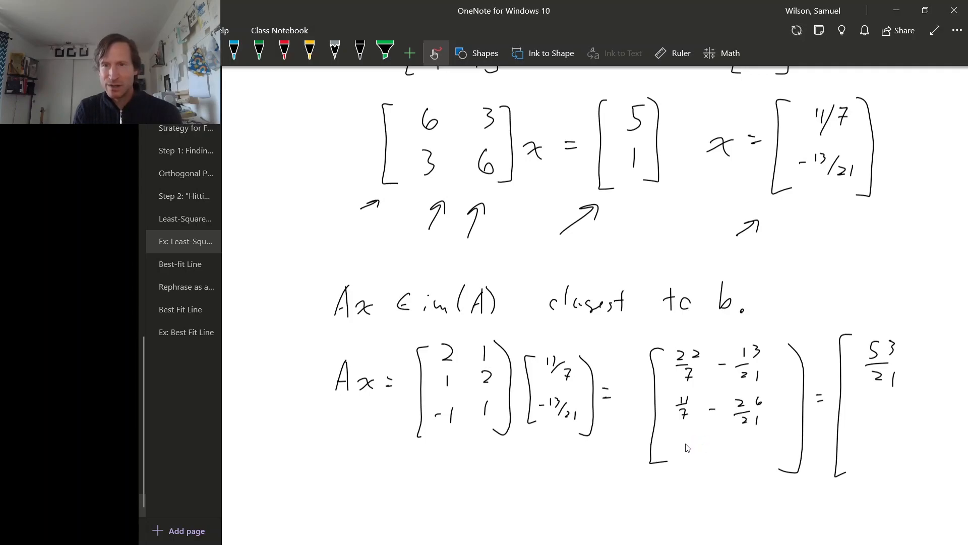
{"action": "mouse_move", "coordinate": [686, 428]}
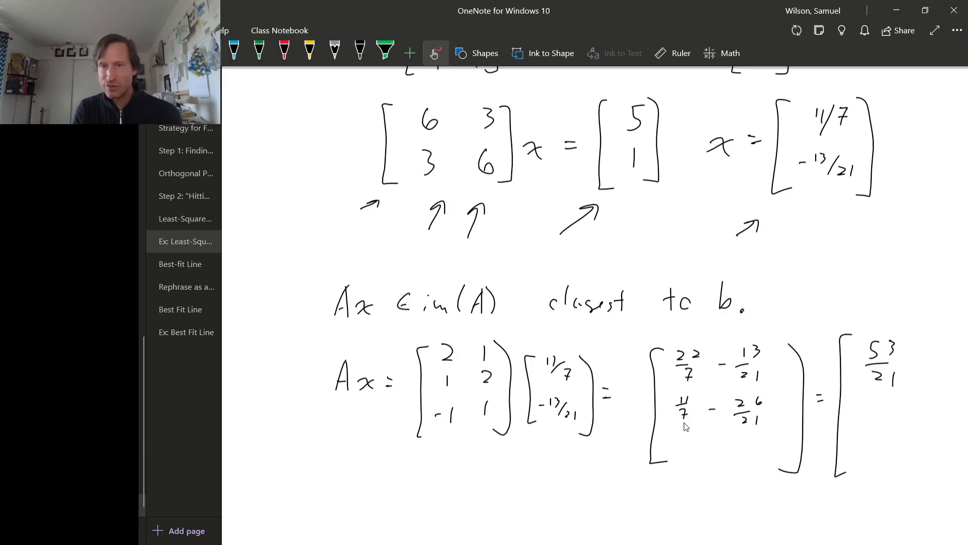
{"action": "mouse_move", "coordinate": [685, 416]}
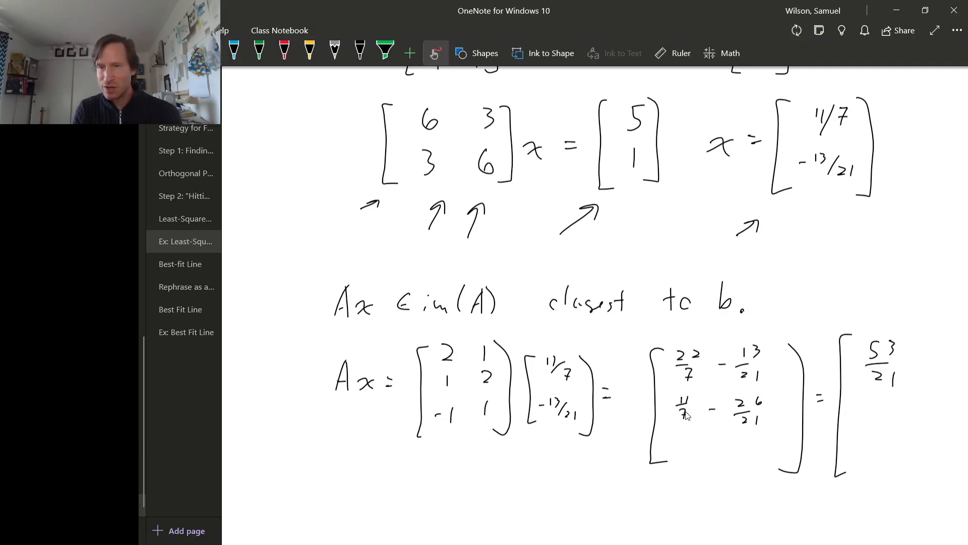
{"action": "mouse_move", "coordinate": [763, 424]}
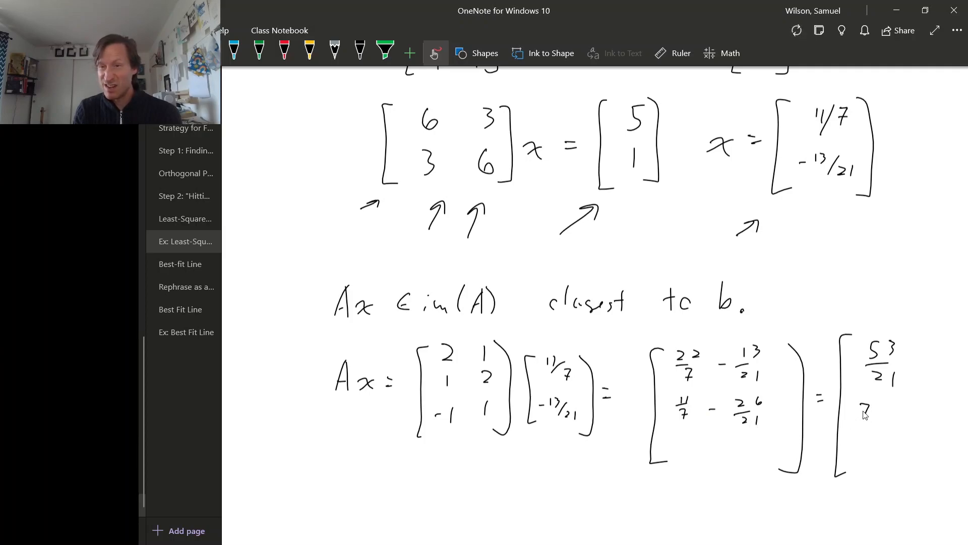
{"action": "left_click_drag", "start_coordinate": [864, 410], "coordinate": [883, 430]}
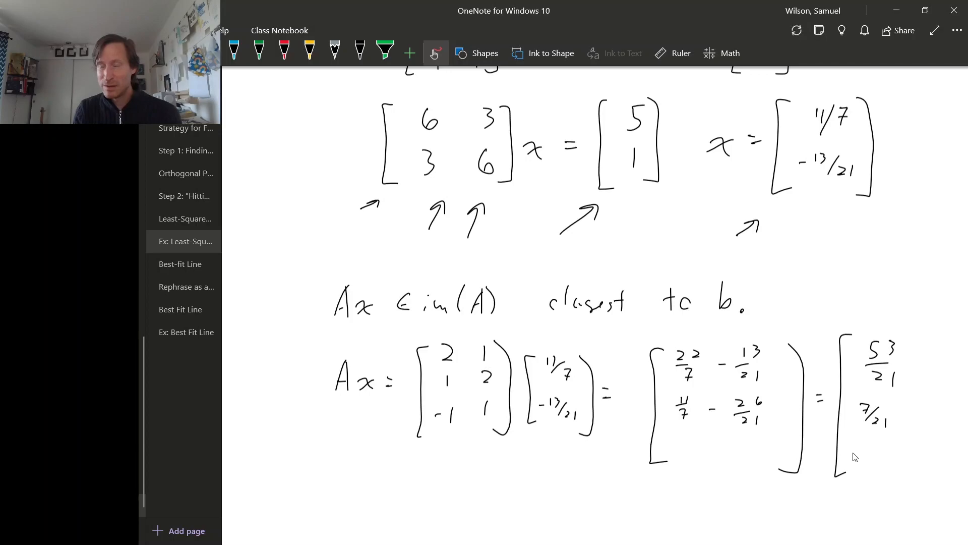
{"action": "left_click_drag", "start_coordinate": [918, 339], "coordinate": [922, 488]}
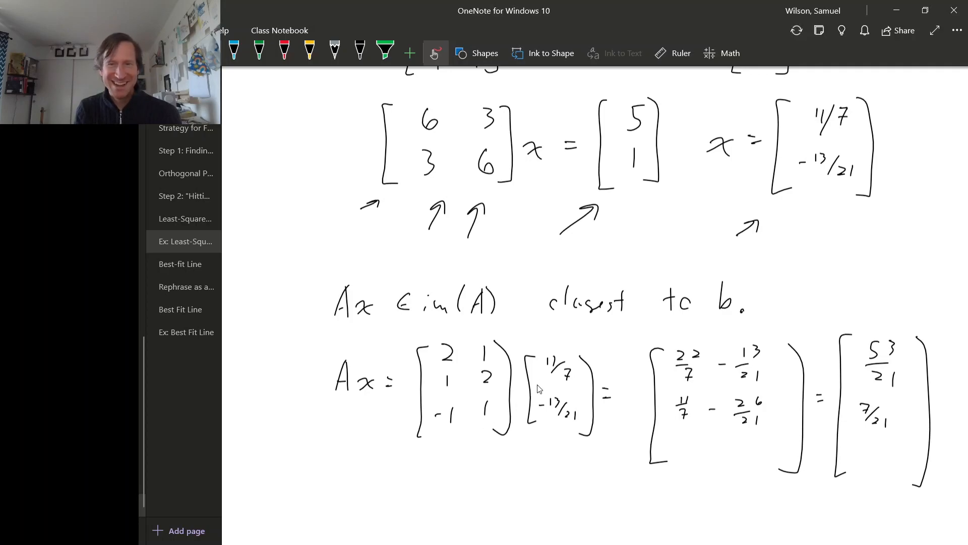
{"action": "mouse_move", "coordinate": [670, 453]}
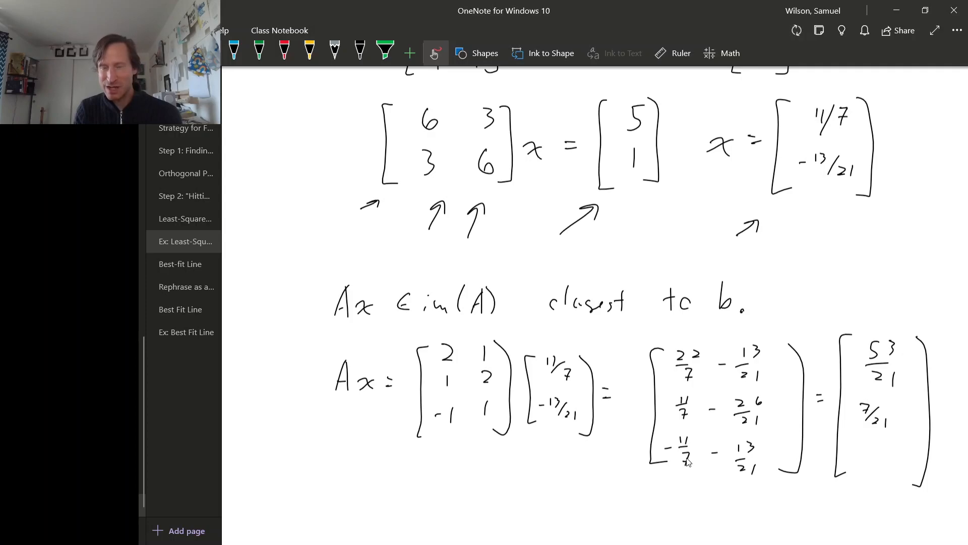
{"action": "mouse_move", "coordinate": [746, 458]}
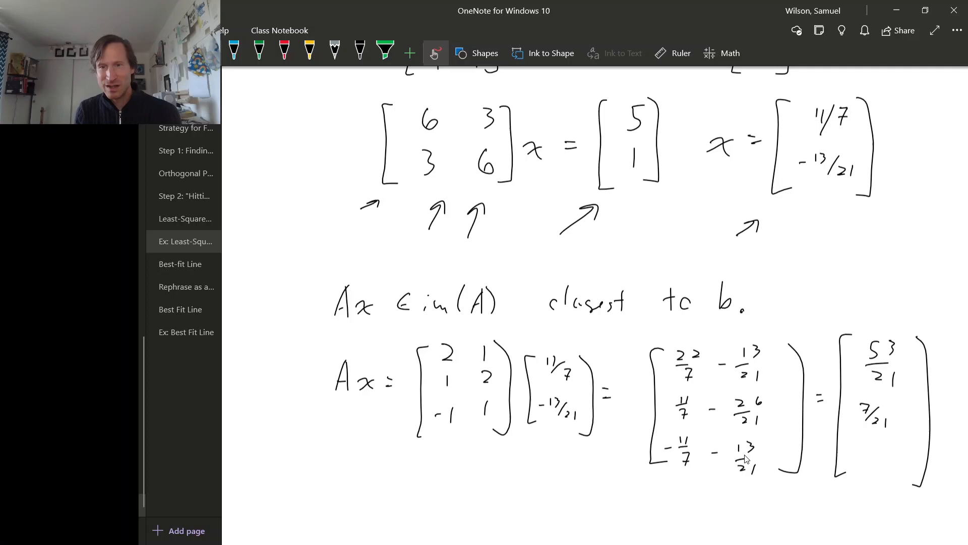
Ink the third result entry −46/21, completing Ax = (53/21, 7/21, −46/21).
{"action": "left_click_drag", "start_coordinate": [862, 460], "coordinate": [874, 448]}
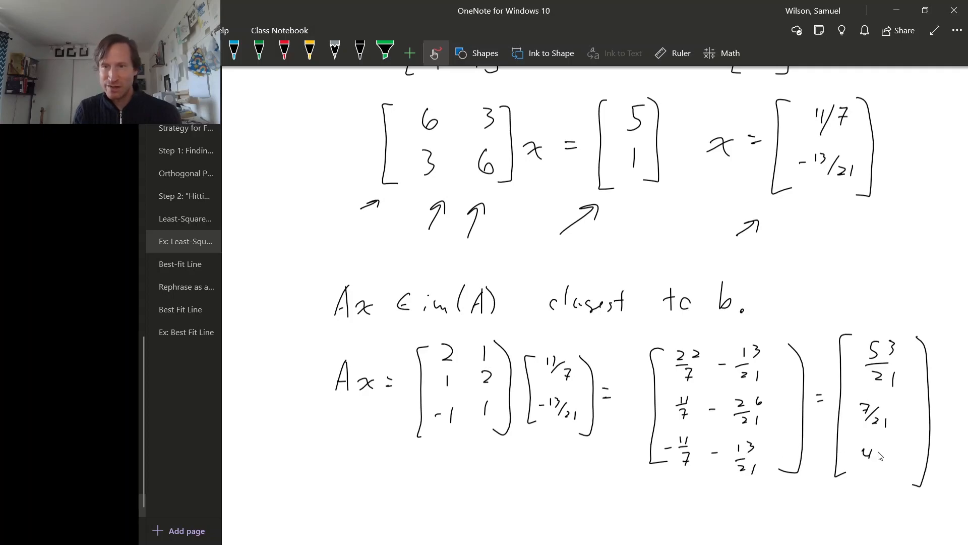
{"action": "left_click_drag", "start_coordinate": [852, 451], "coordinate": [884, 475]}
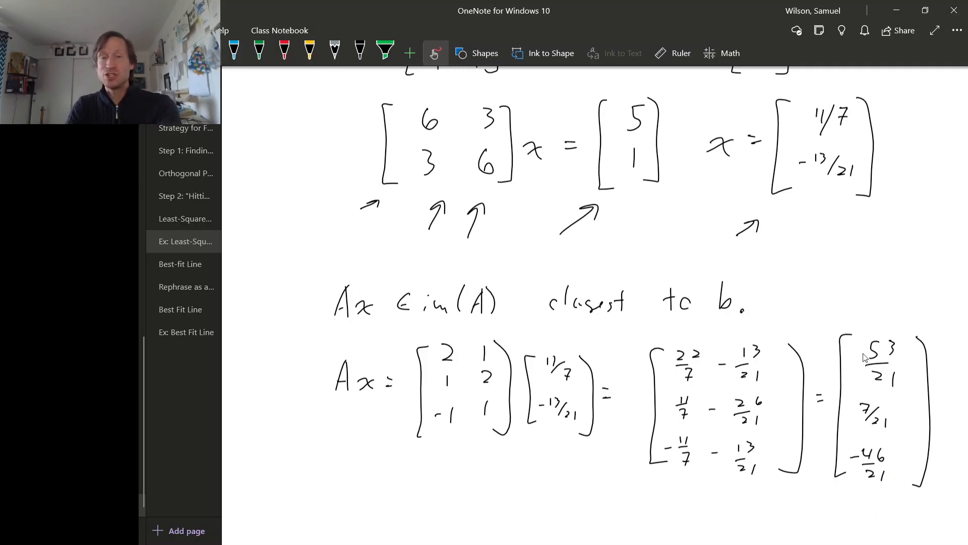
{"action": "mouse_move", "coordinate": [906, 468]}
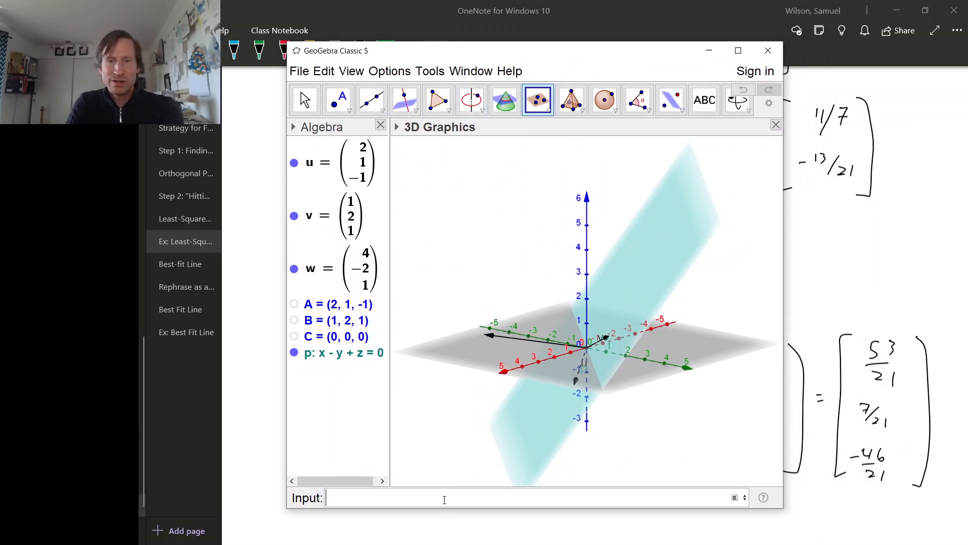
Enter vector((53/21, 7/21, -46/21)) in the Input bar to plot Ax as vector a.
{"action": "type", "text": "vector(("}
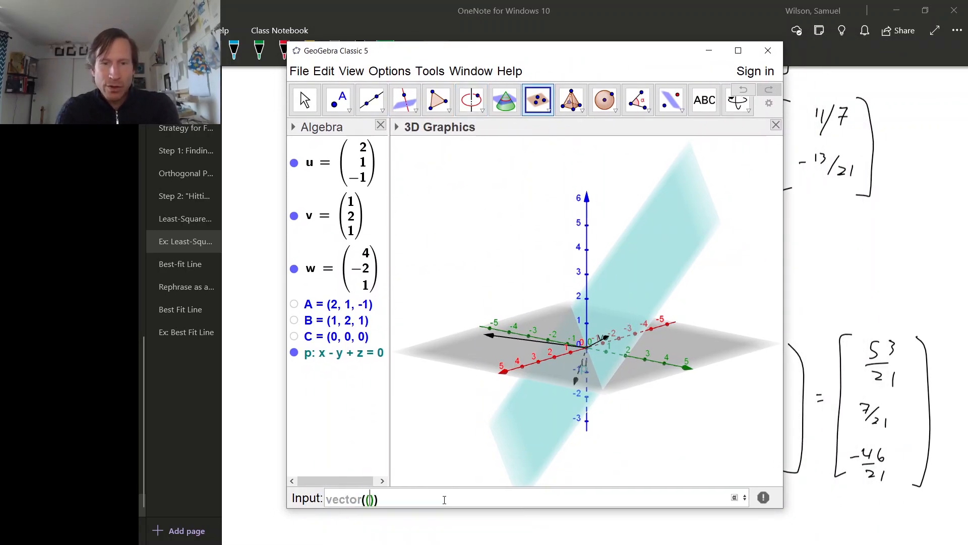
{"action": "type", "text": "53/21, 7"}
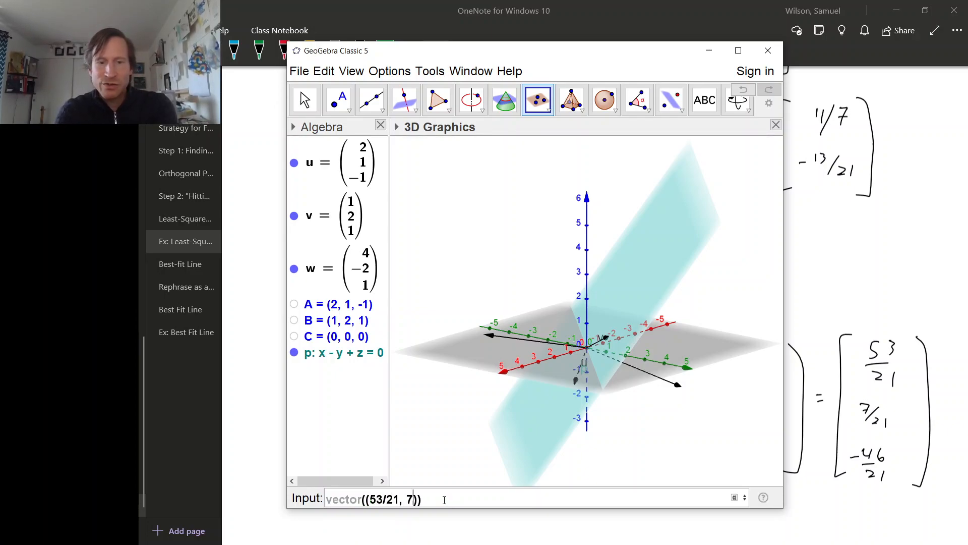
{"action": "type", "text": "/21, -4"}
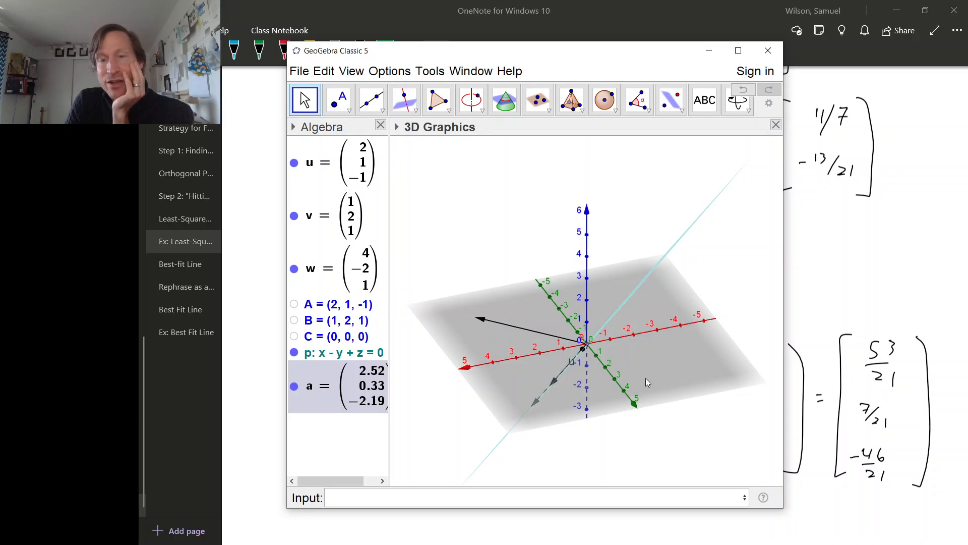
{"action": "mouse_move", "coordinate": [550, 400]}
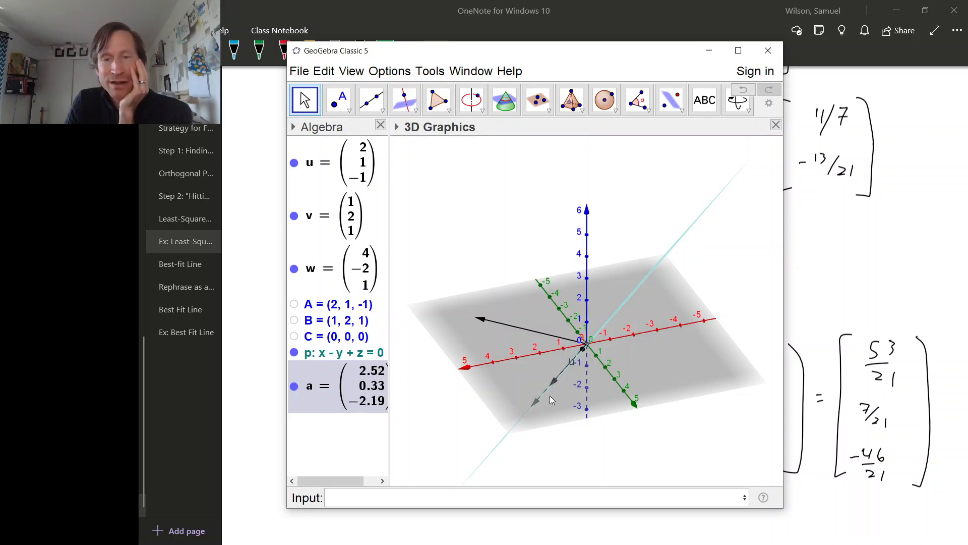
{"action": "mouse_move", "coordinate": [492, 338]}
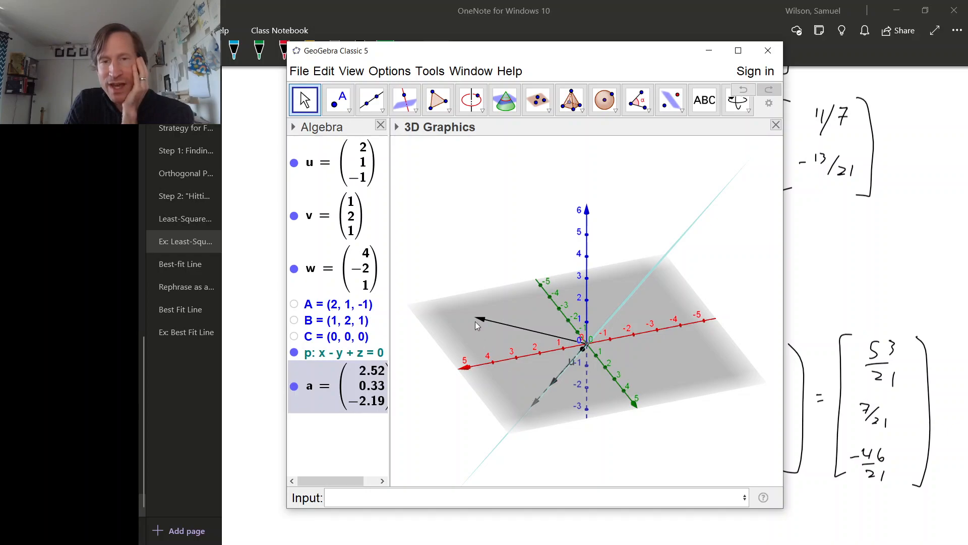
{"action": "mouse_move", "coordinate": [524, 423]}
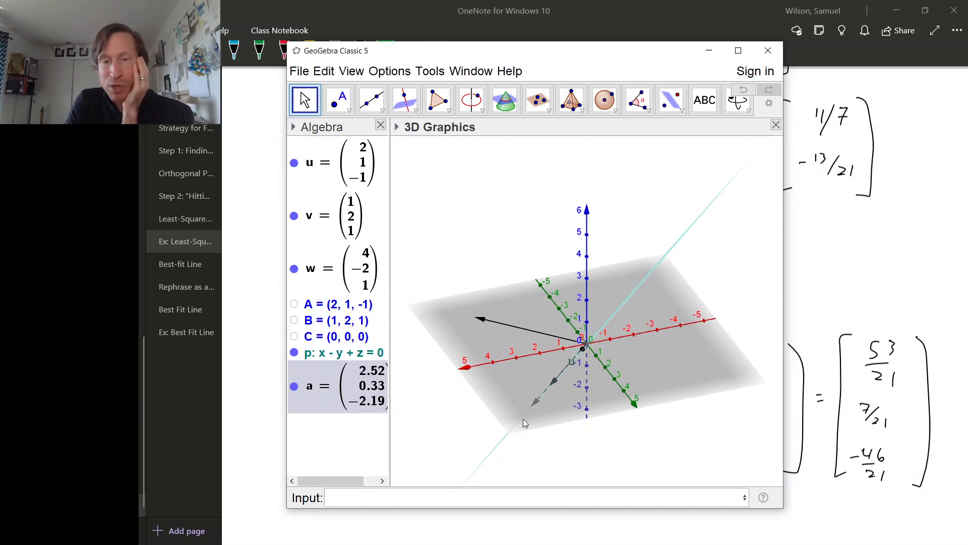